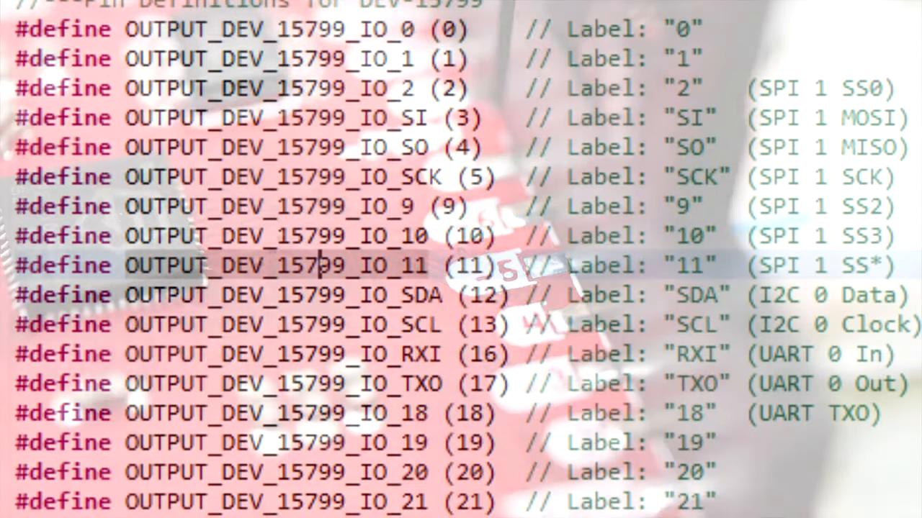
Create the empty sifive-hifive1-revb project and close its launch configuration without launching
scroll(down, 3)
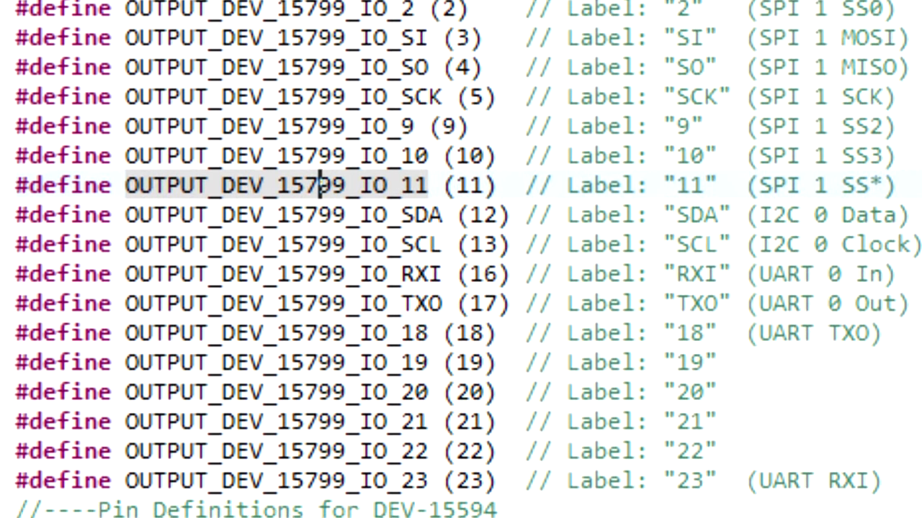
scroll(down, 3)
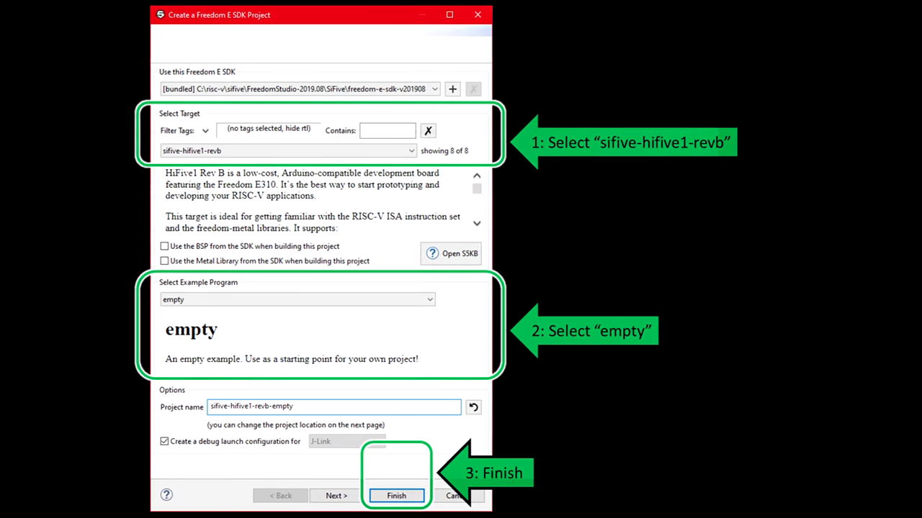
click(396, 495)
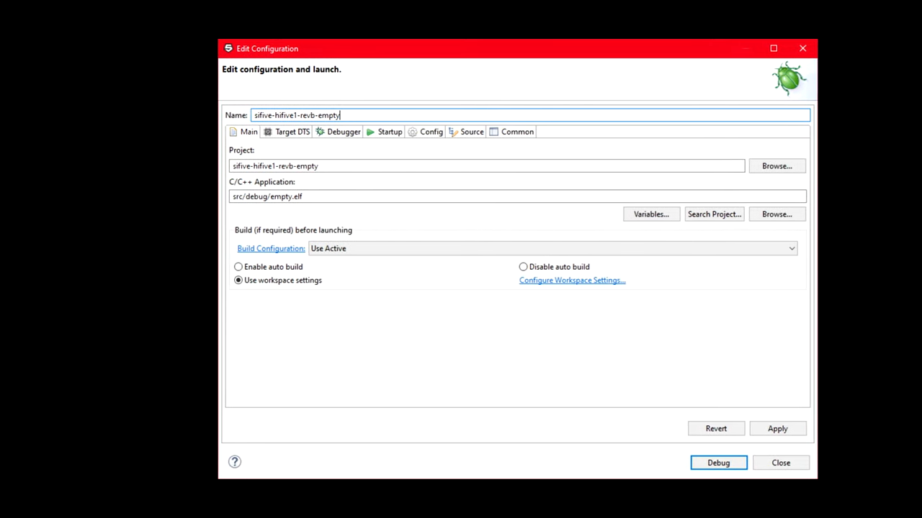
click(717, 463)
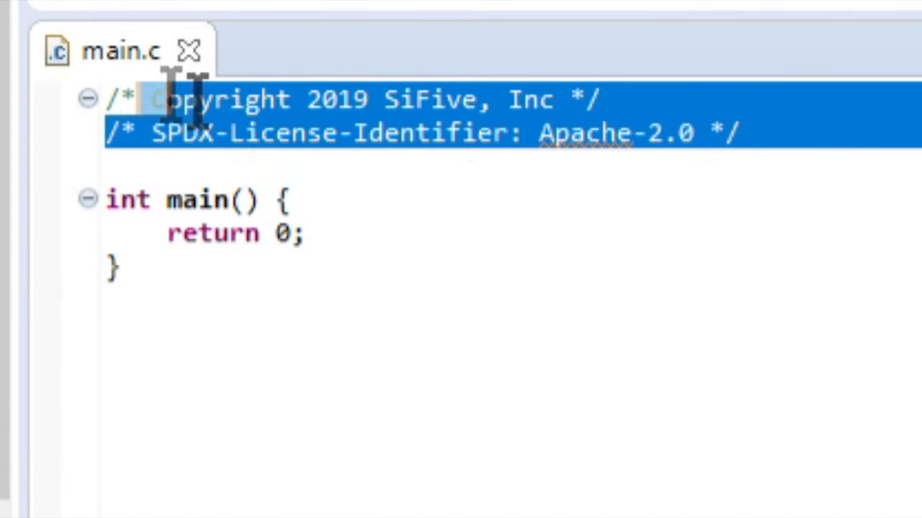
Include stdio.h, time.h and metal/gpio.h in main.c with time-related and SiFive GPIO library comments
text(#incl)
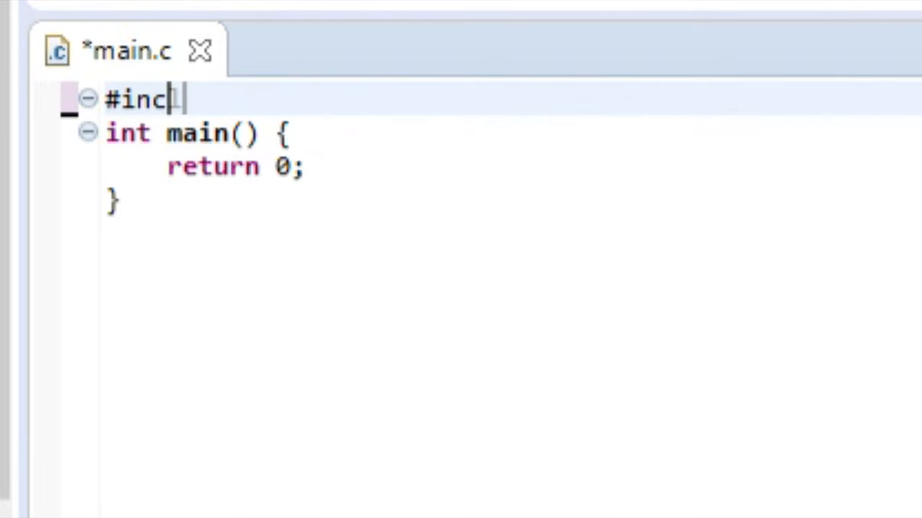
text(lude <stdio.>)
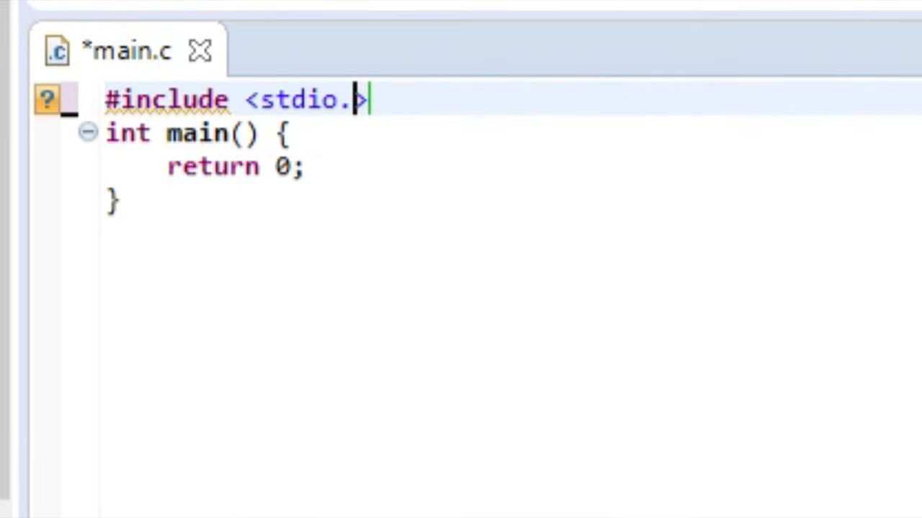
text(h>)
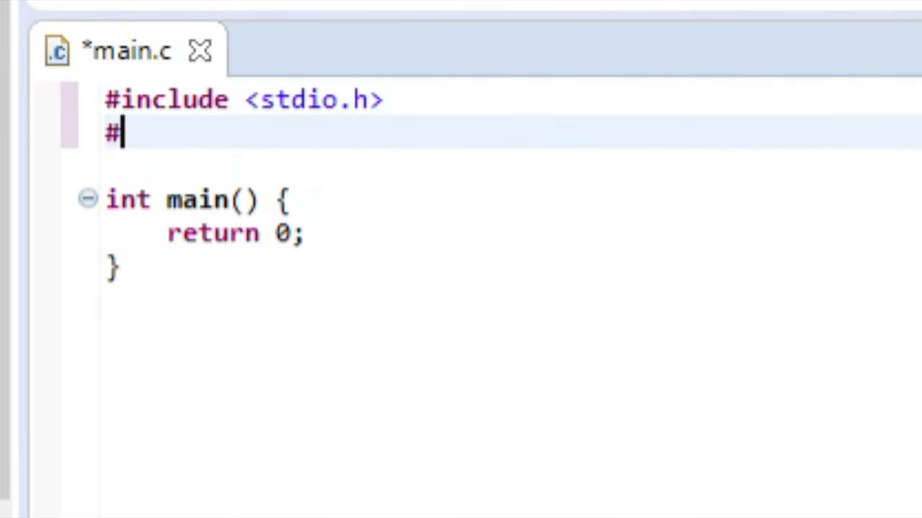
text(include <>)
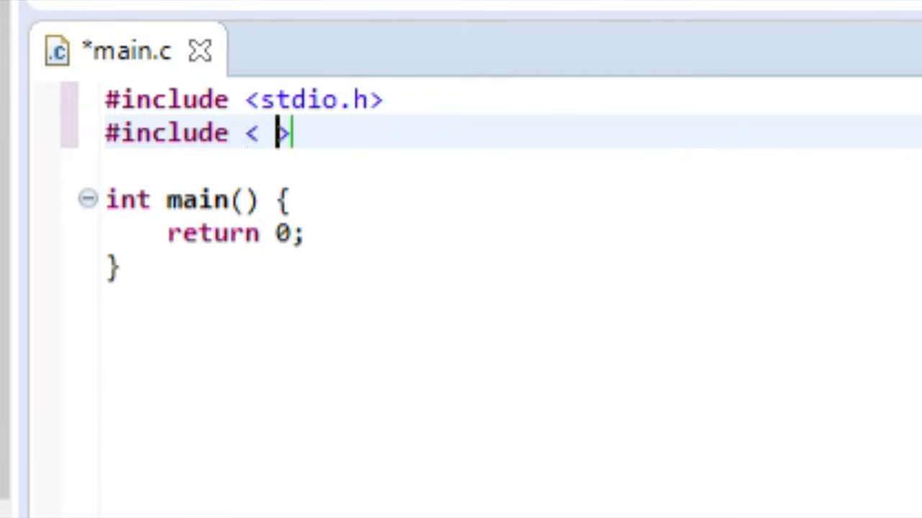
text(time.h)
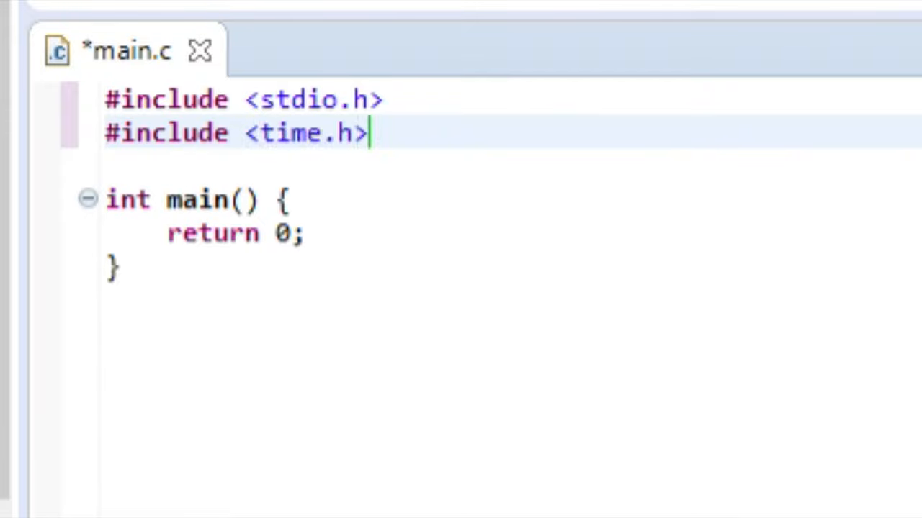
text(// Time-related resources)
text(#incl)
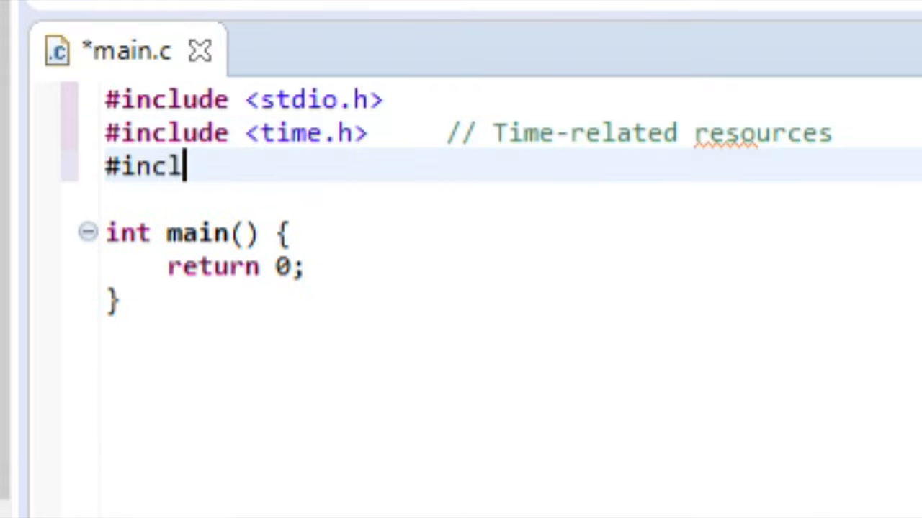
text(ude <metal>)
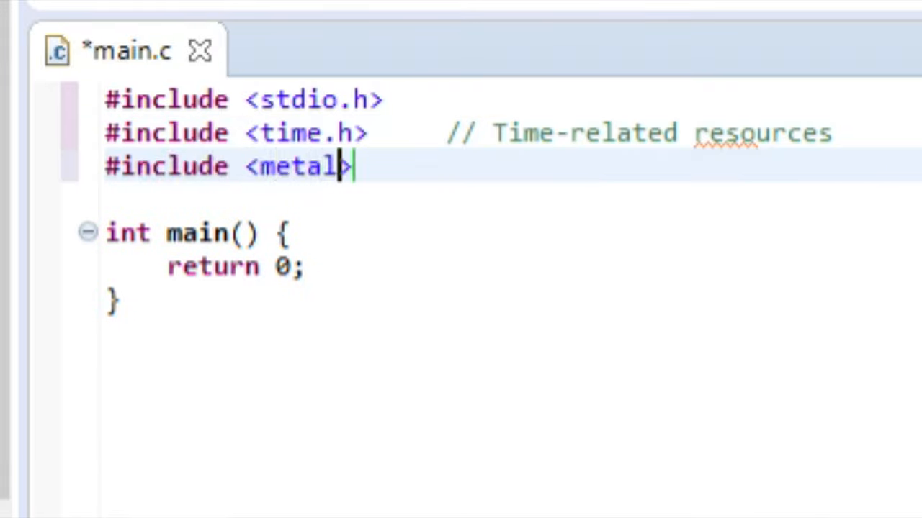
text(/gpio.h>)
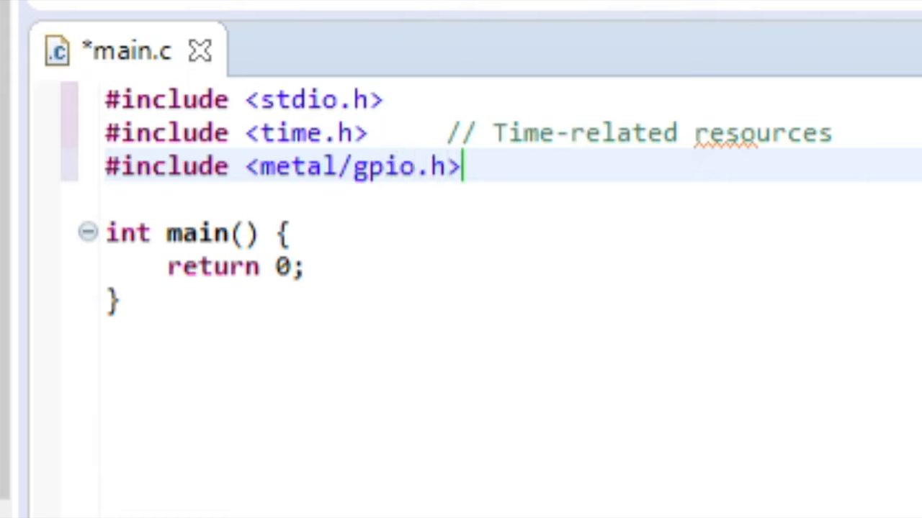
text(// S)
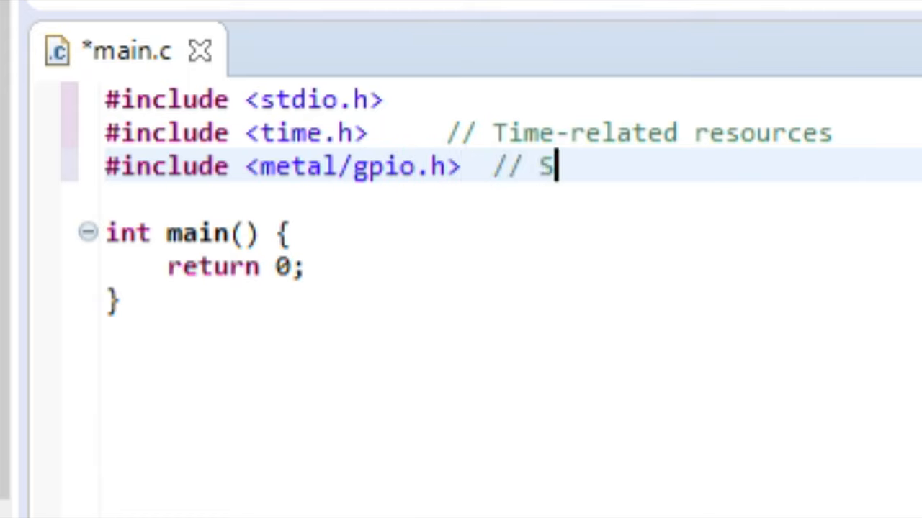
text(iFive's)
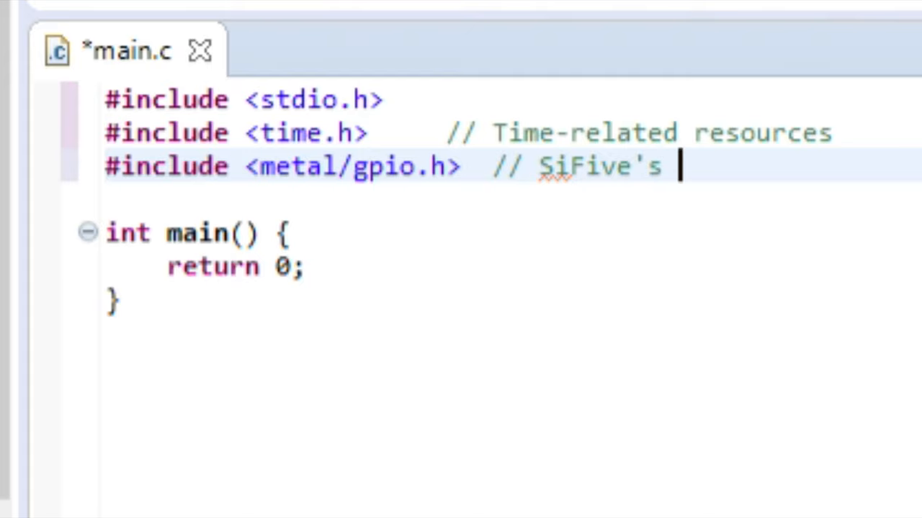
text(GPIO l)
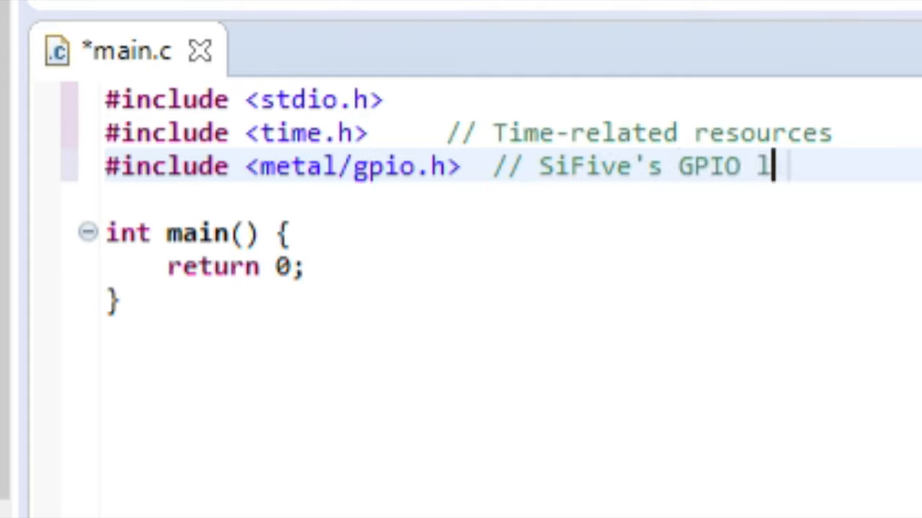
text(ibrary)
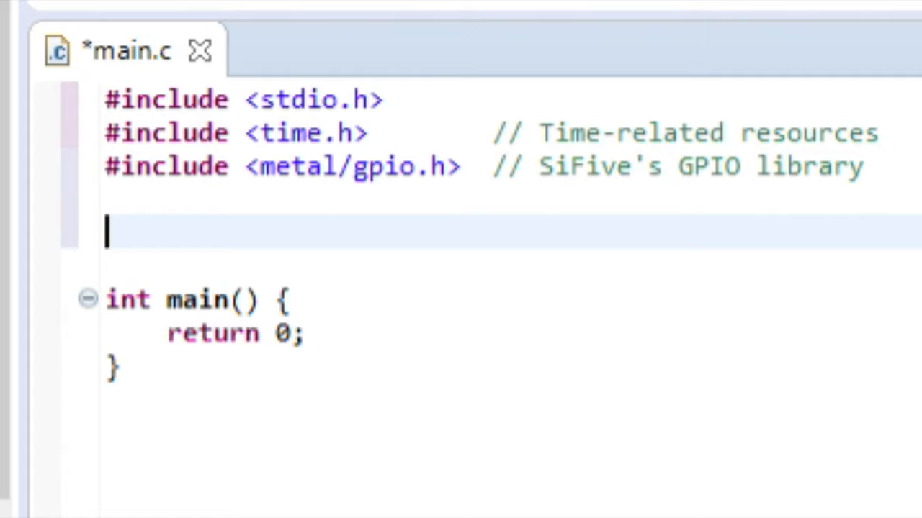
Define STARTUP_DELAY_US as (1000000) with a 1-second startup comment
text(#define STARTUP_DELAY_US ()
text(#define DWELL_TIME_US)
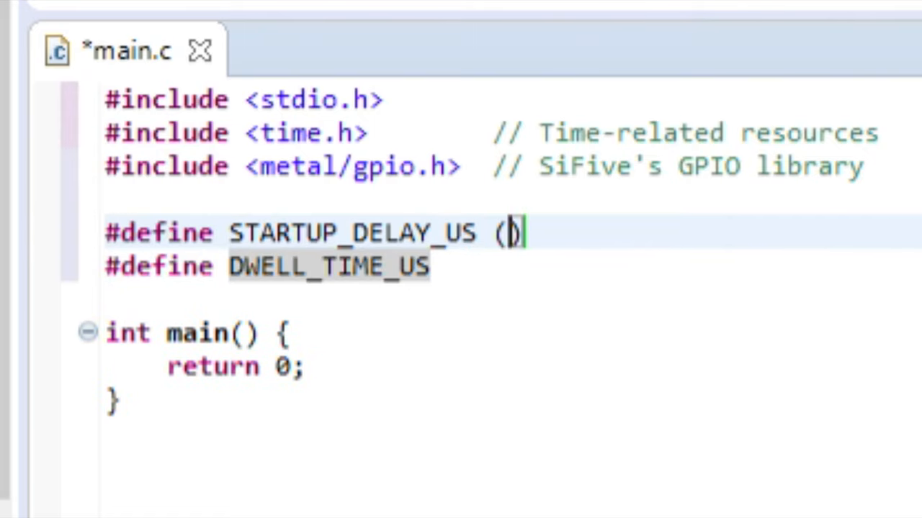
text(1000000)  // 1-second star)
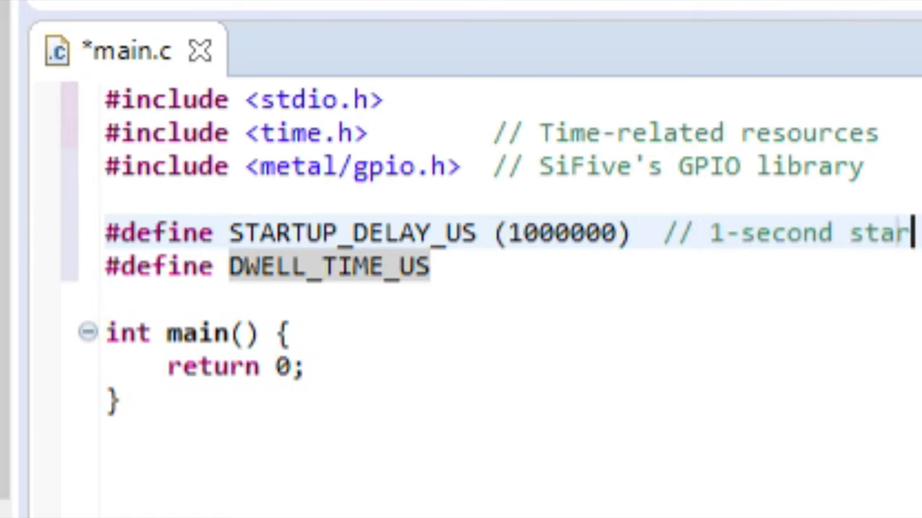
text((1000000))
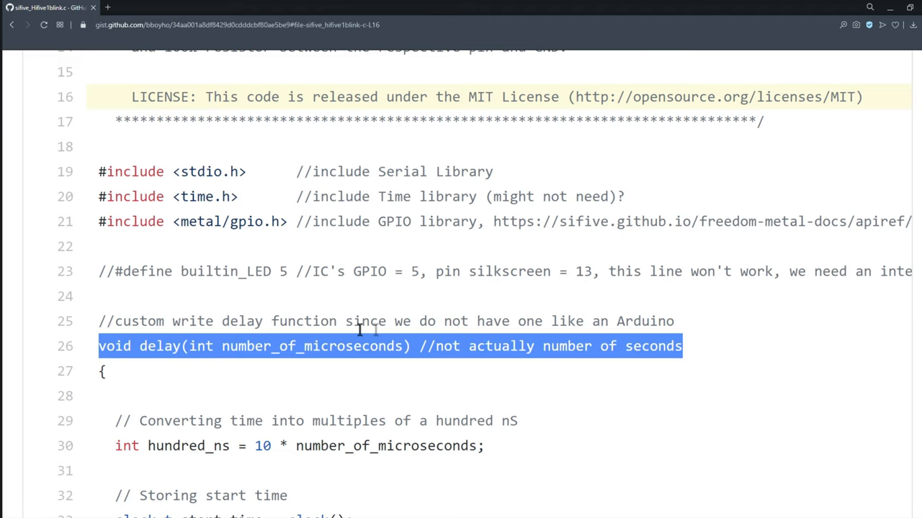
mouse_move(717, 353)
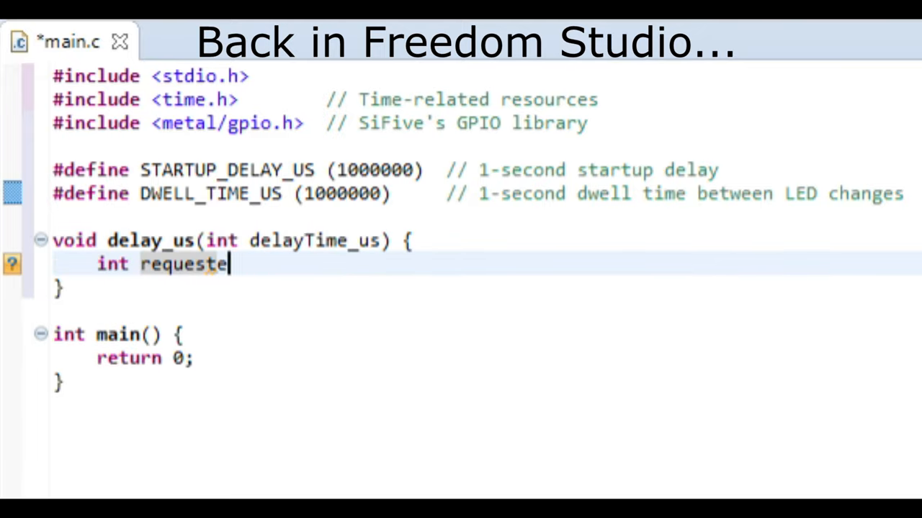
Write delay_us: requestedDelay_us_mul_10 = 10 * delayTime_us, startTime_us = clock(), and a while(clock() < ...) wait loop
text(dDelay_us_mul_10 = 10)
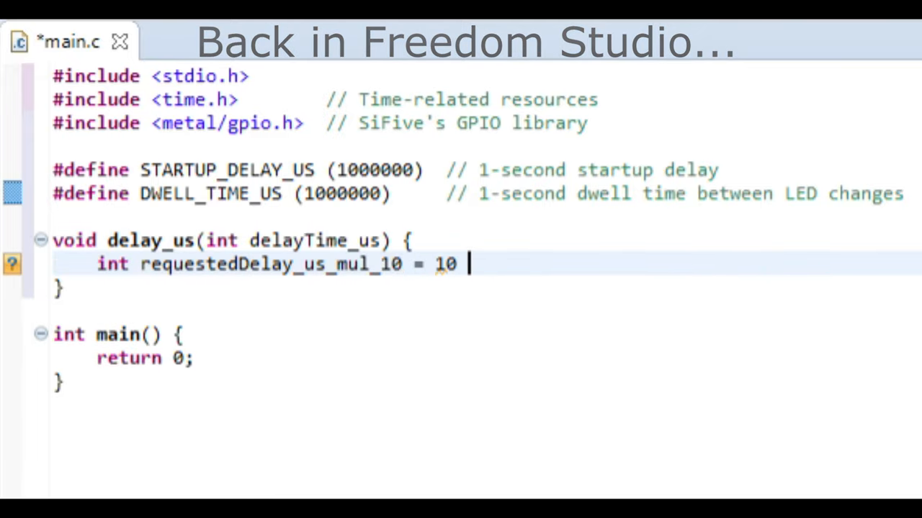
text(* delayTime_us;)
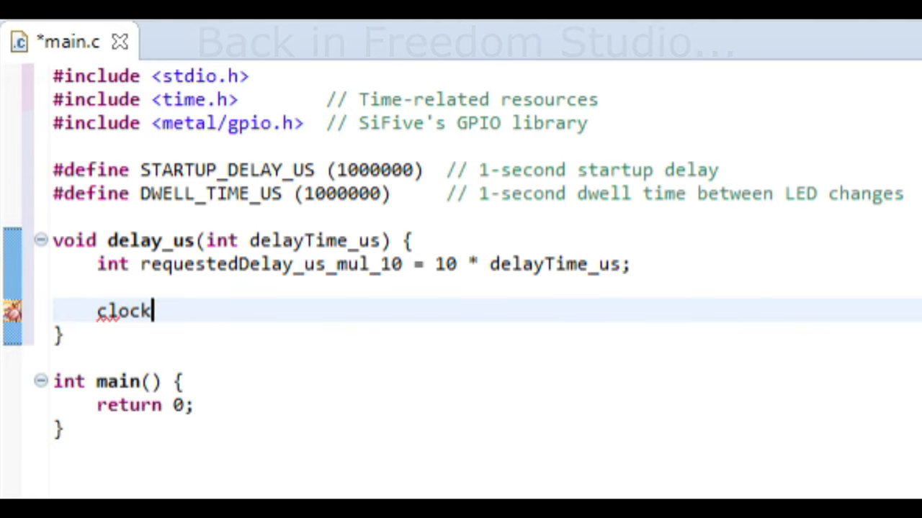
text(_t startTime_us = clock();)
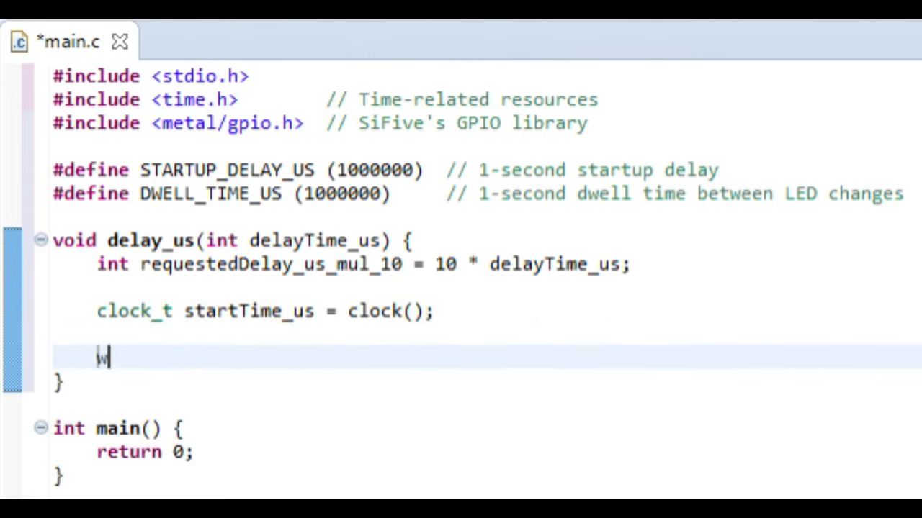
text(hile( clock() < startTime_us + req)
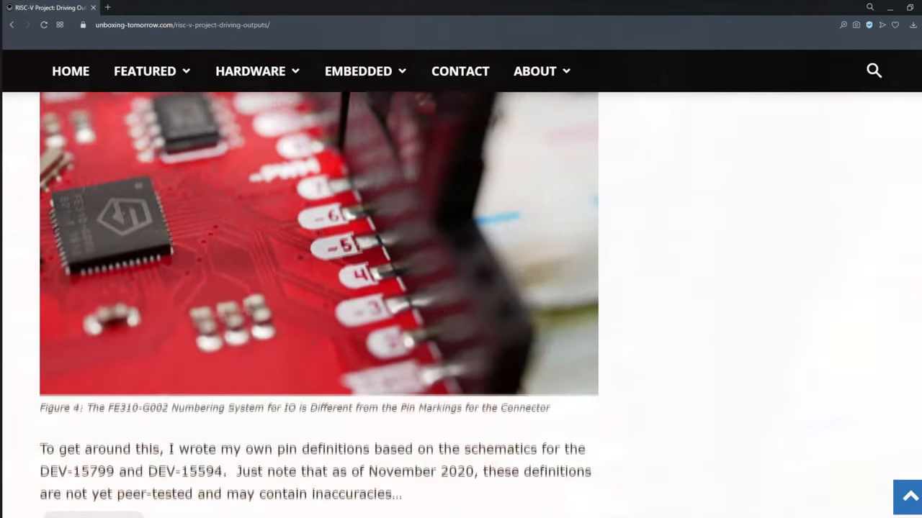
scroll(down, 3)
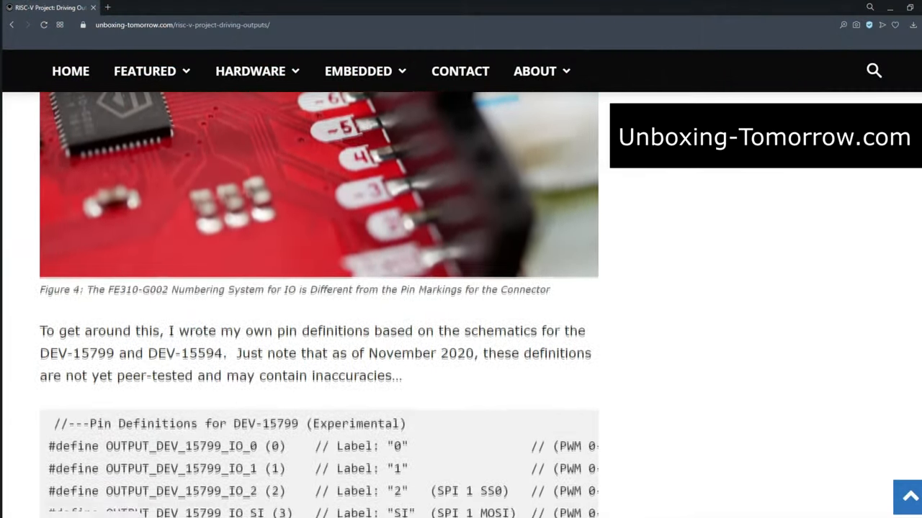
scroll(down, 3)
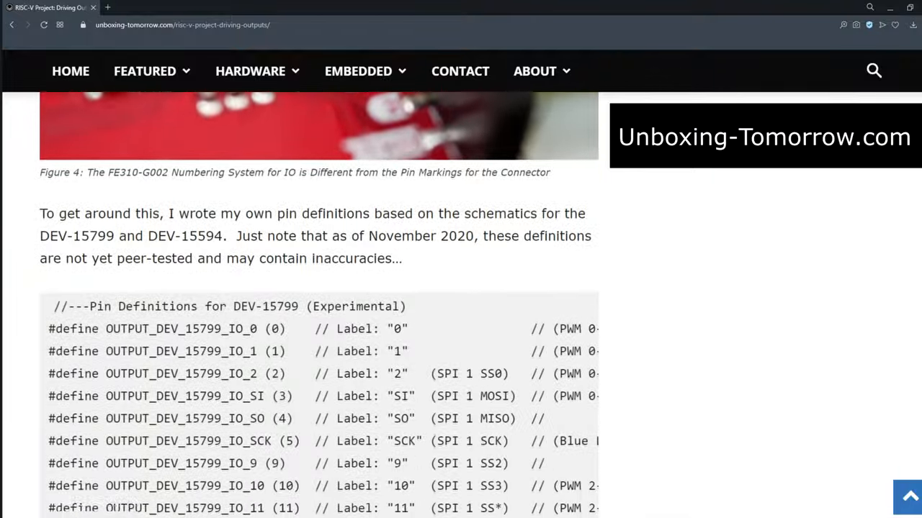
scroll(down, 3)
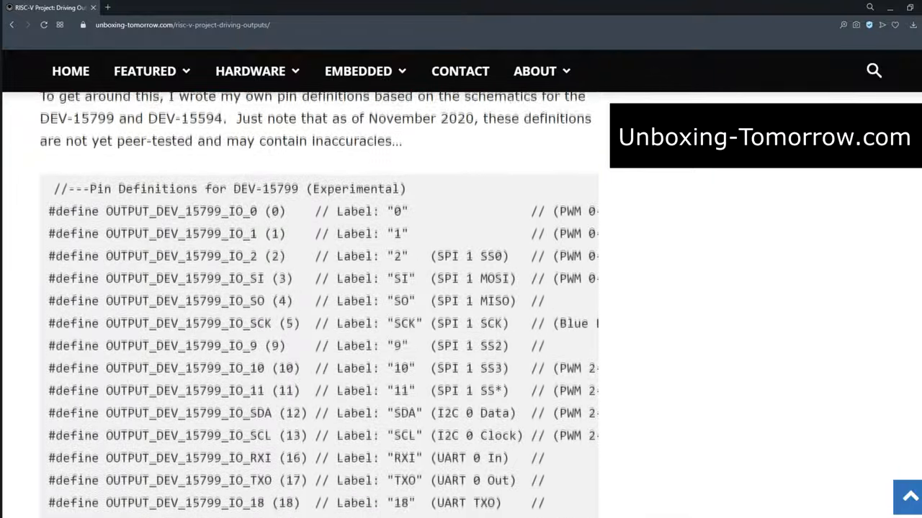
scroll(down, 3)
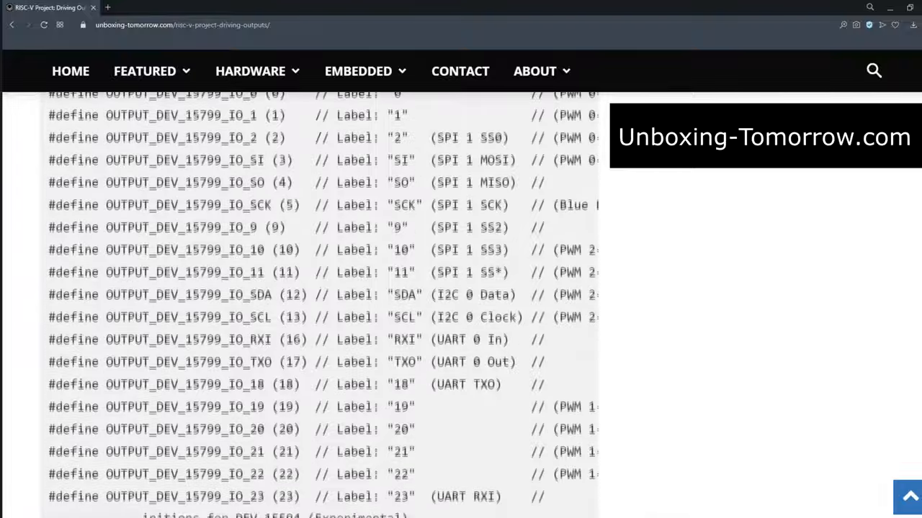
scroll(down, 3)
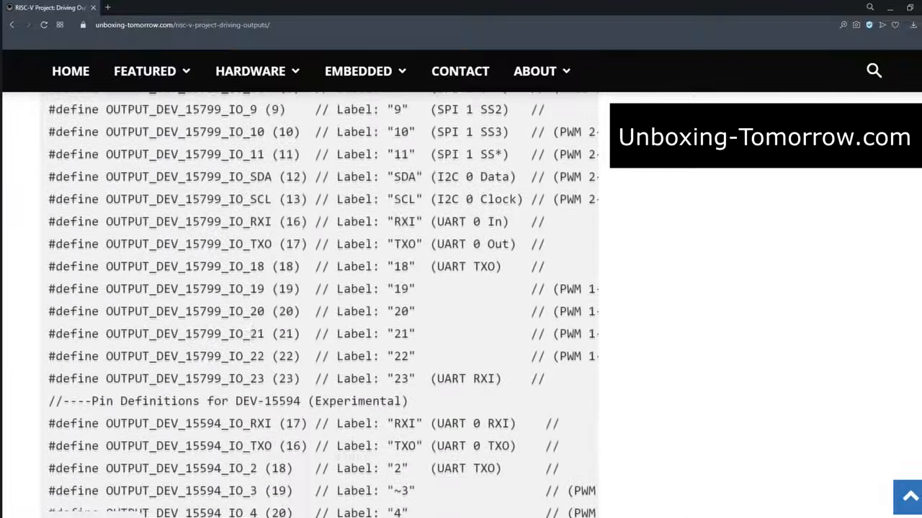
scroll(down, 3)
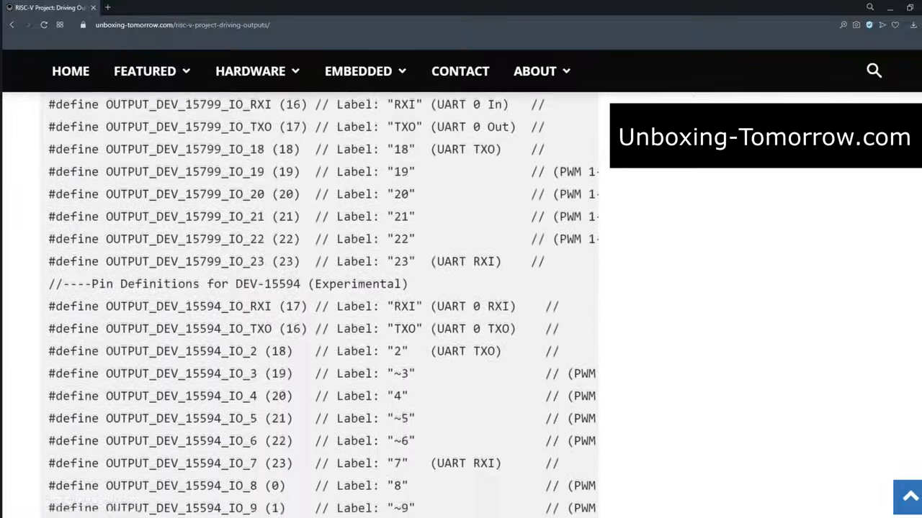
scroll(down, 3)
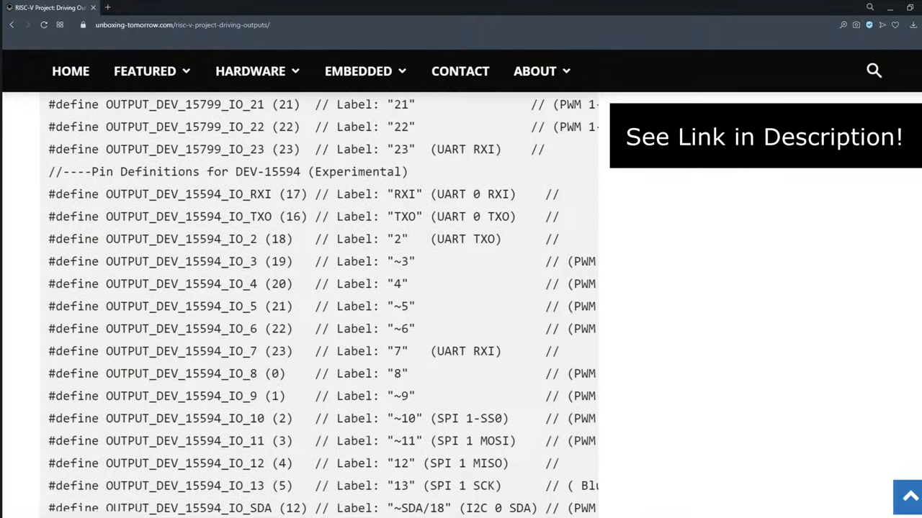
scroll(down, 3)
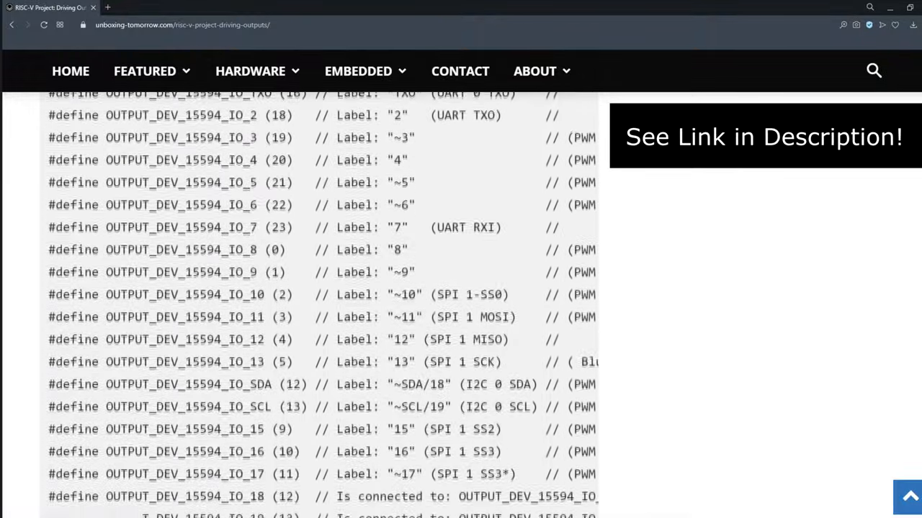
scroll(down, 3)
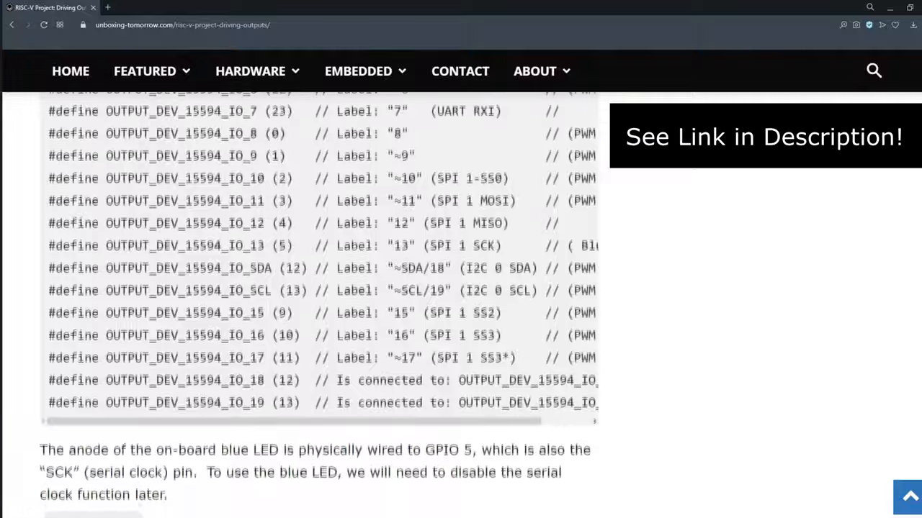
scroll(down, 3)
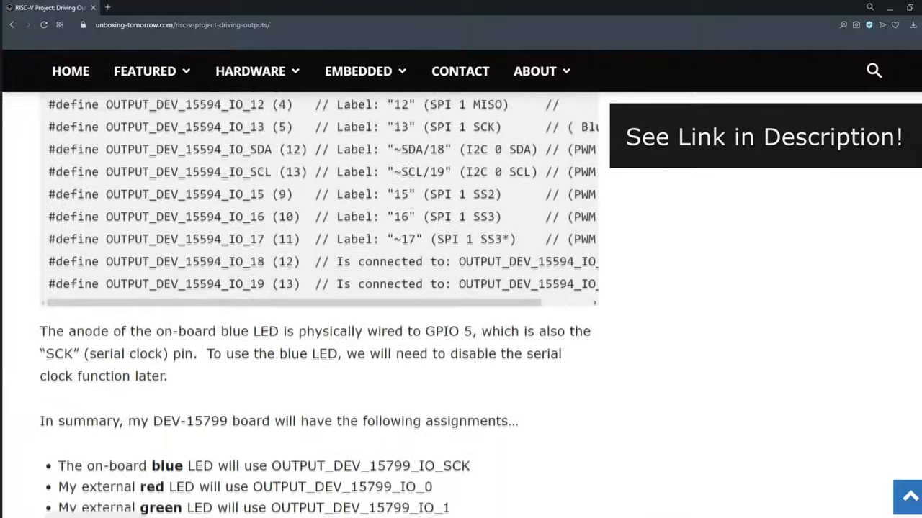
scroll(down, 3)
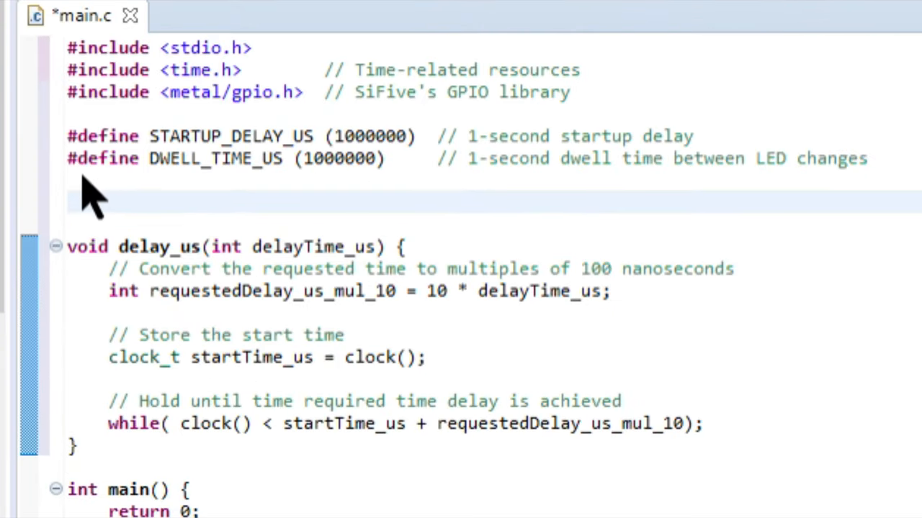
Paste the DEV-15799 pin definitions into main.c and delete the unneeded ones, keeping IO_0, IO_1 and SCK
key(ctrl+v)
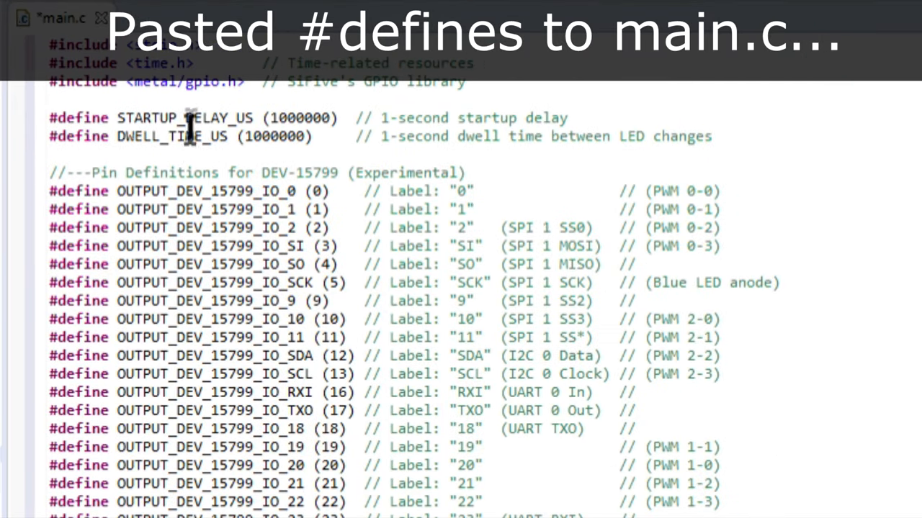
text((Pasted))
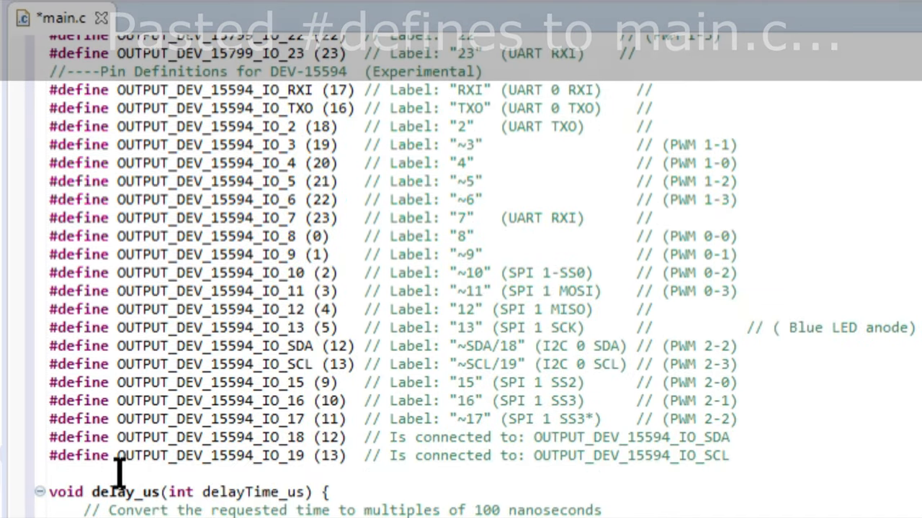
scroll(up, 3)
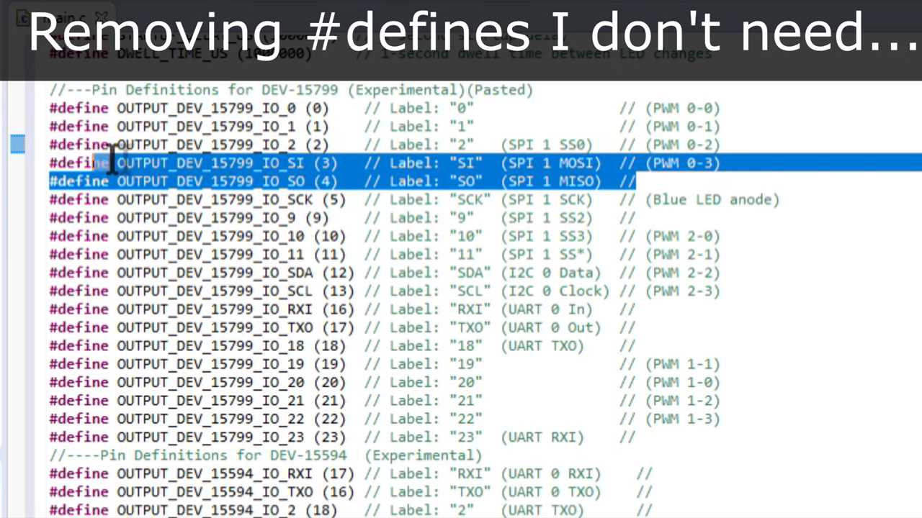
key(Delete)
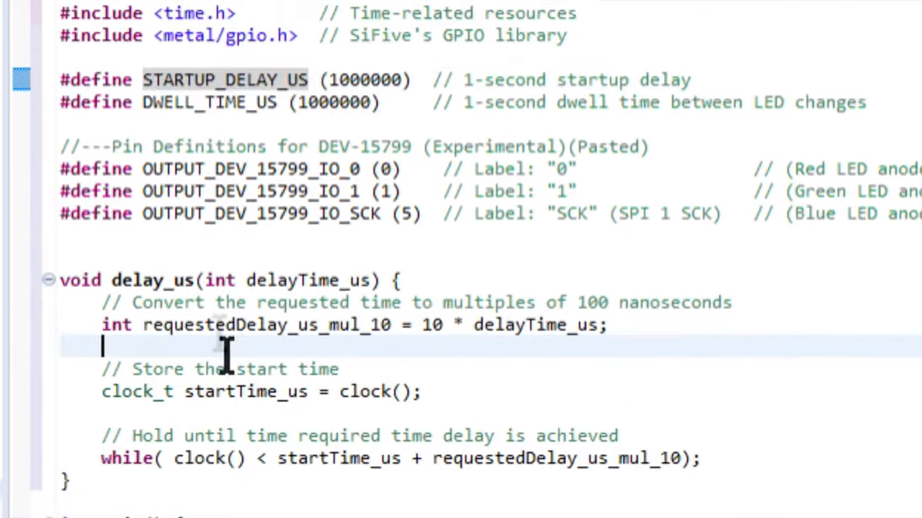
Begin a delay_us() call inside main
scroll(down, 3)
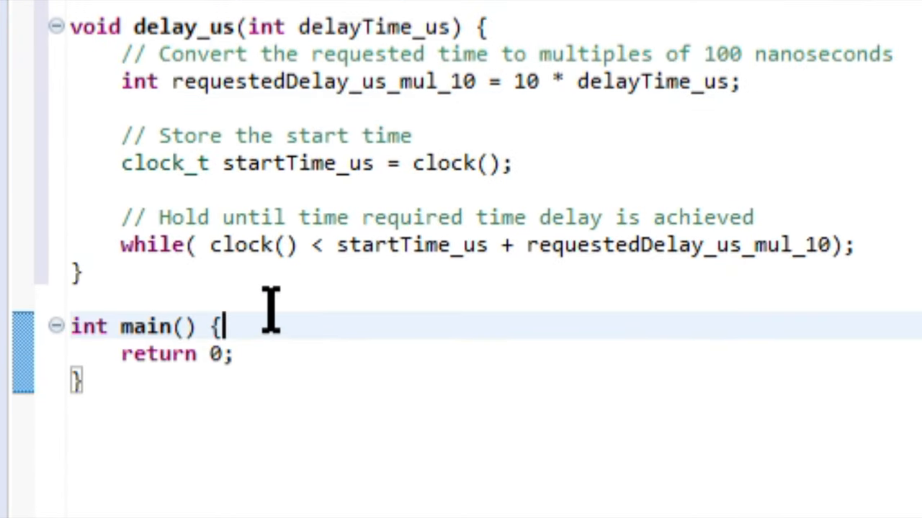
text(dela)
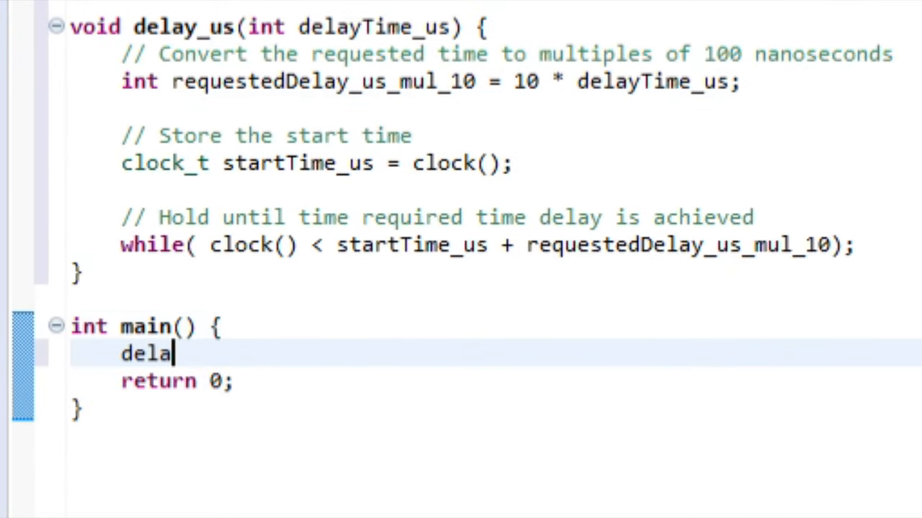
text(y_us())
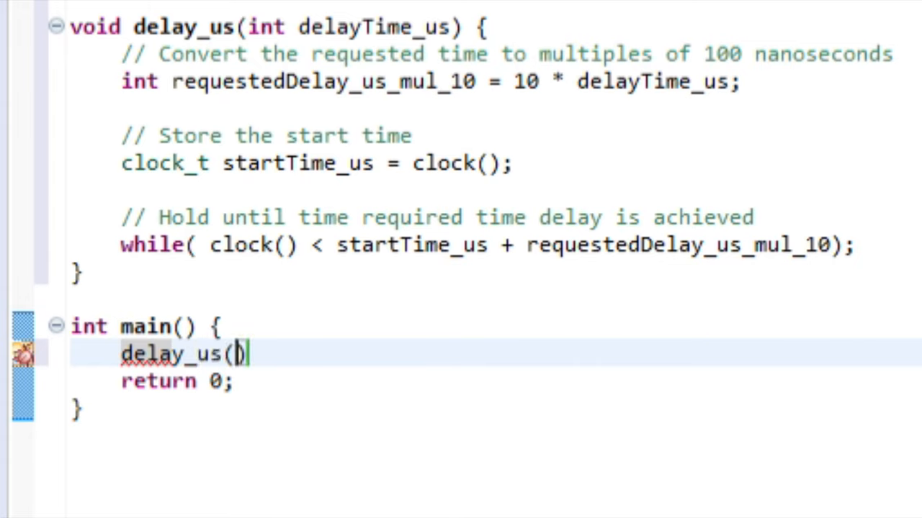
Call delay_us(STARTUP_DELAY_US) and printf("[ OK ] Power-on reset!"), commenting 'Let power stabilize'
text(STARTUP_DELAY_US);)
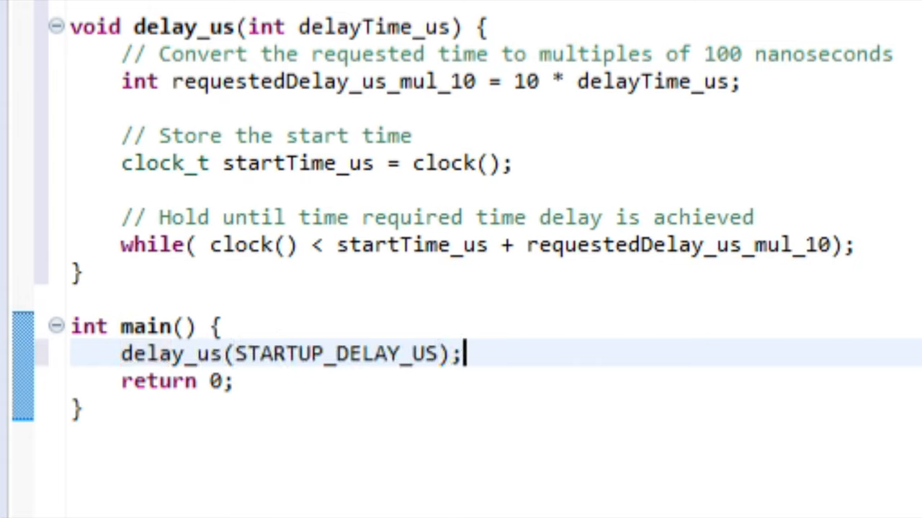
text(printf)
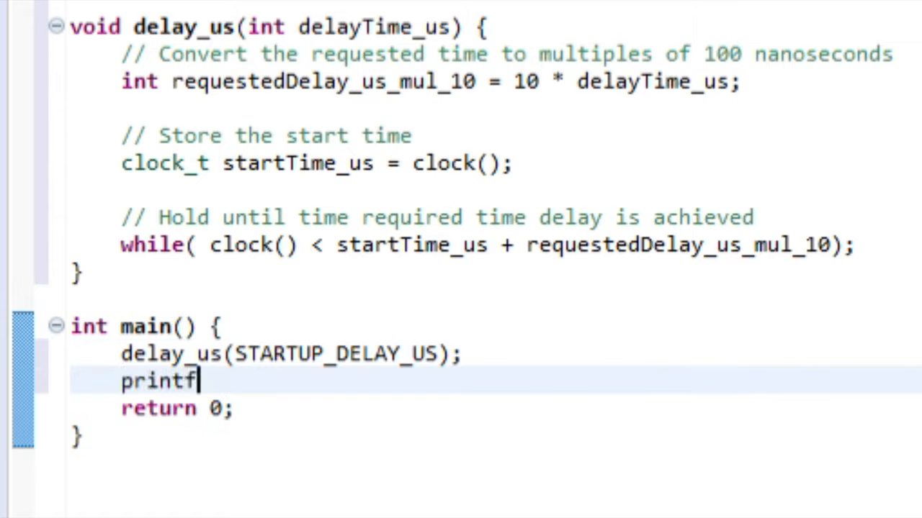
text(("["))
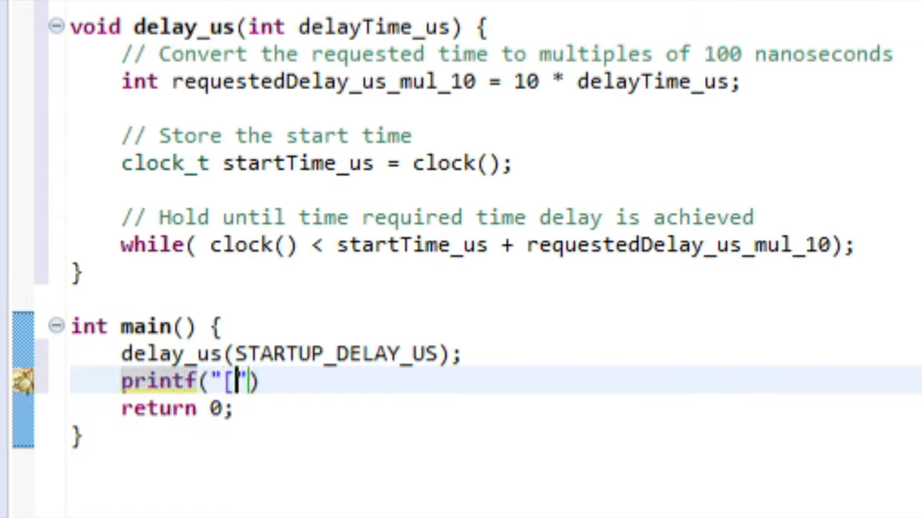
text(OK ] ")
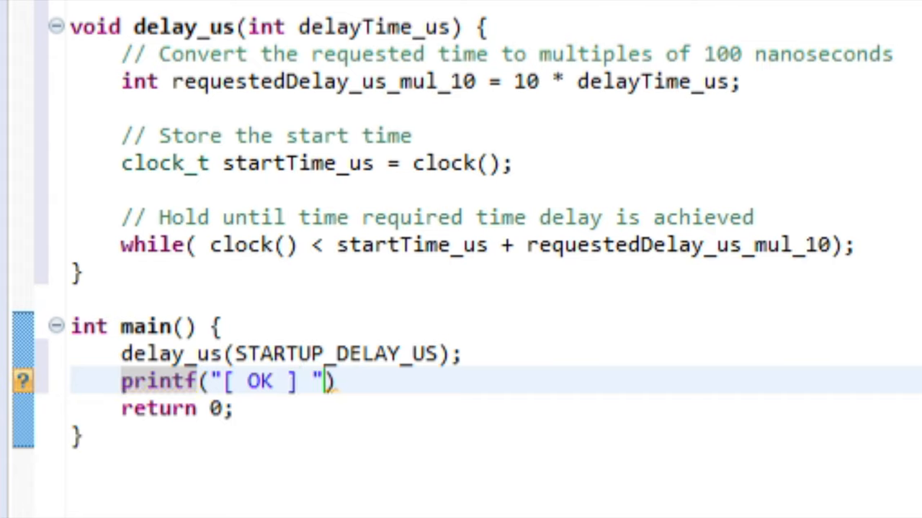
text(Power-on re)
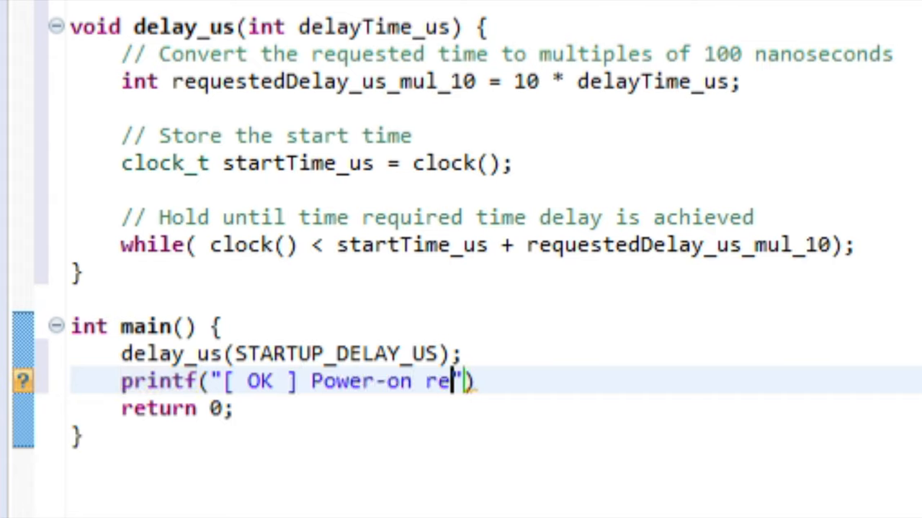
text(set!)
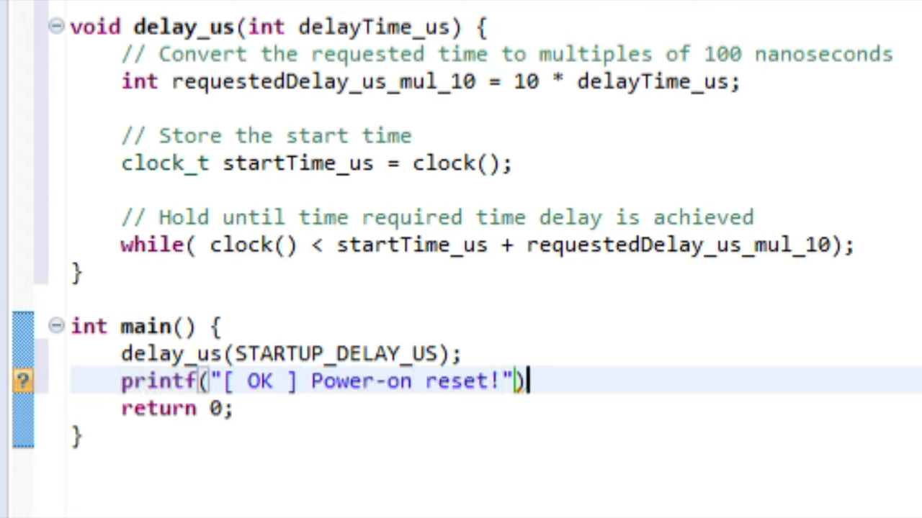
text(;)
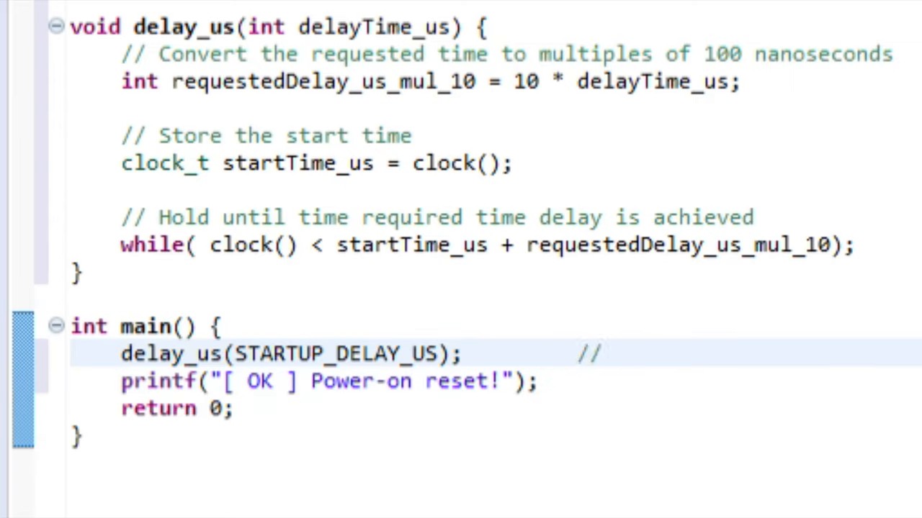
text(Let power stabilize)
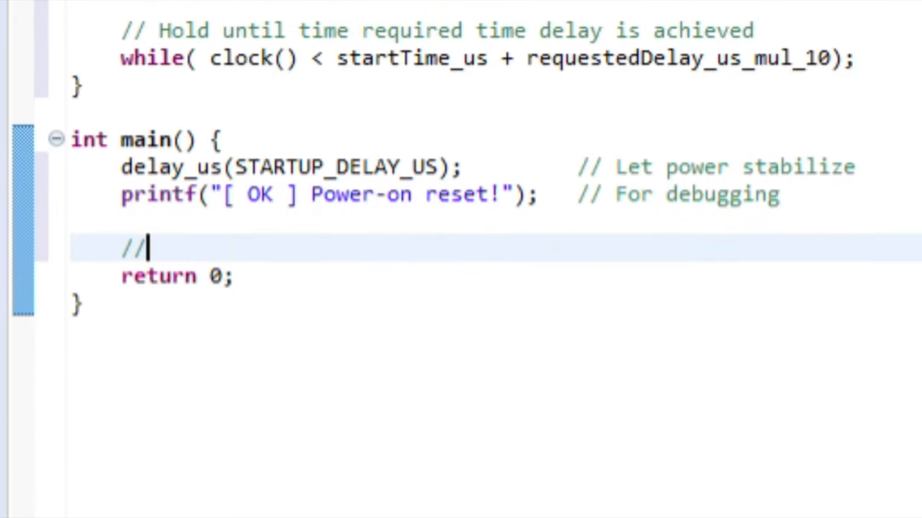
Add a ---Bare Metal GPIO Setup section with struct metal_gpio* gpio_device = metal_gpio_get_device(0);
text(---Bare Metal GPIO Setup)
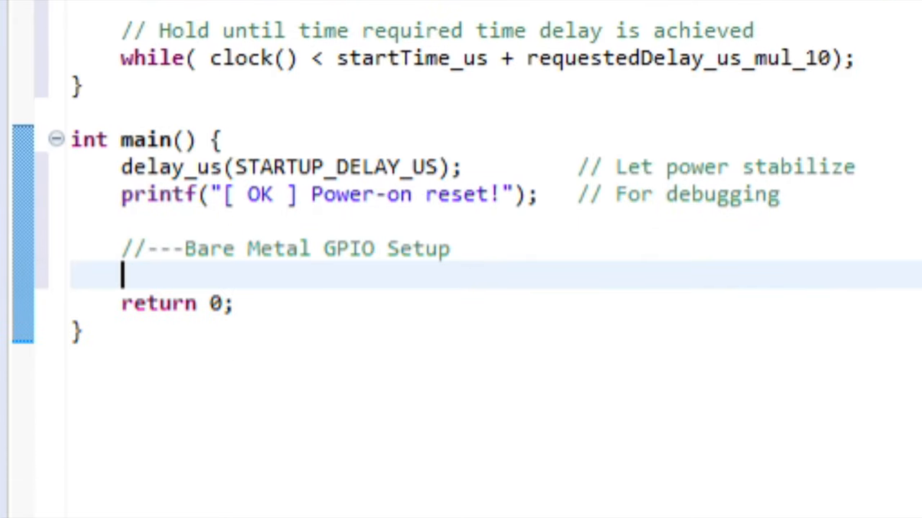
text(struct metal_g)
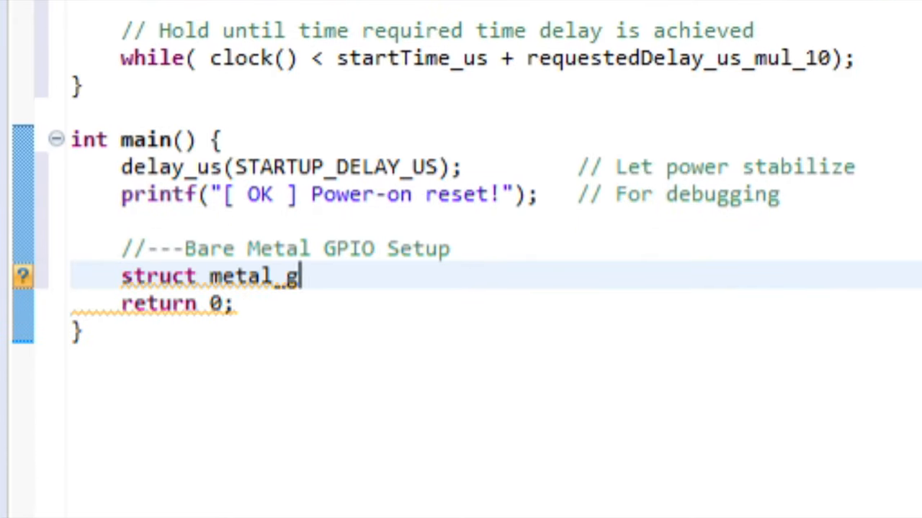
text(pio* gpio_device =)
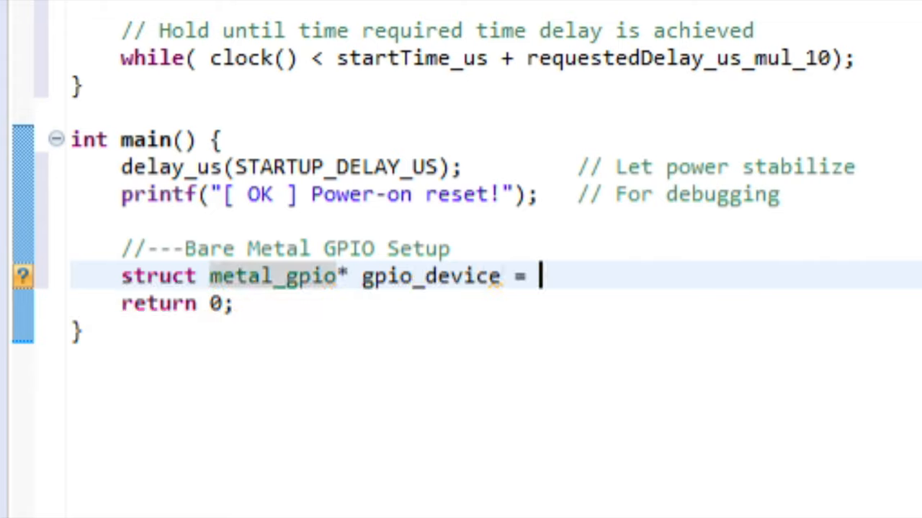
text(metal_gpio_get_device(0)
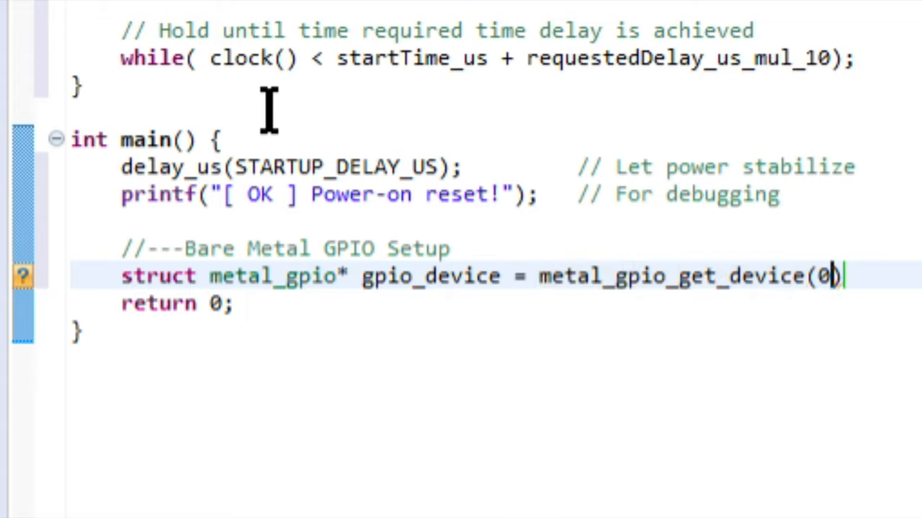
text();)
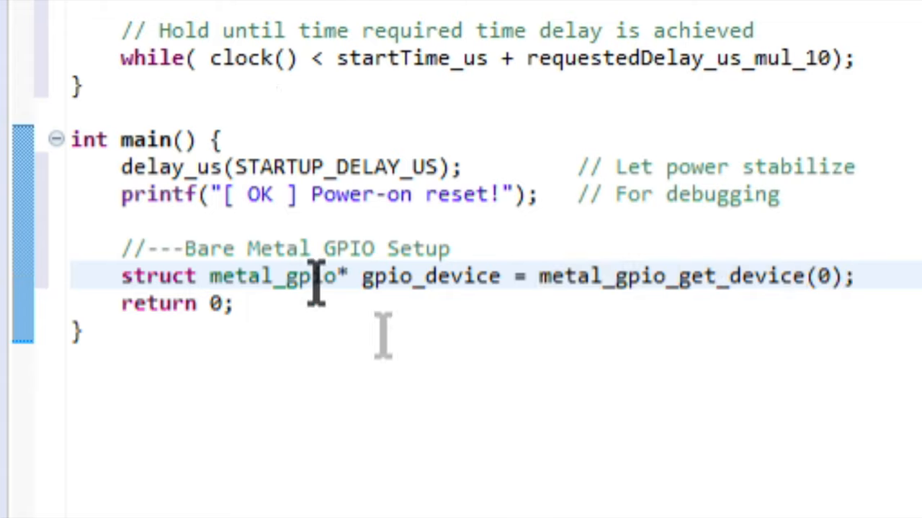
click(449, 248)
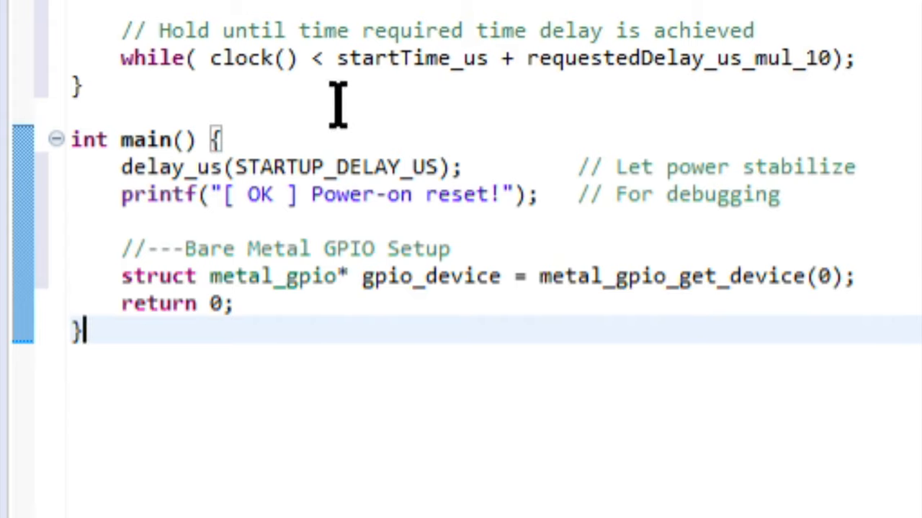
Add a Set GPIO section enabling outputs on gpio_device for the LED pins
text(//---Set GPIO pin directions)
text(metal_gpio_enable_output()
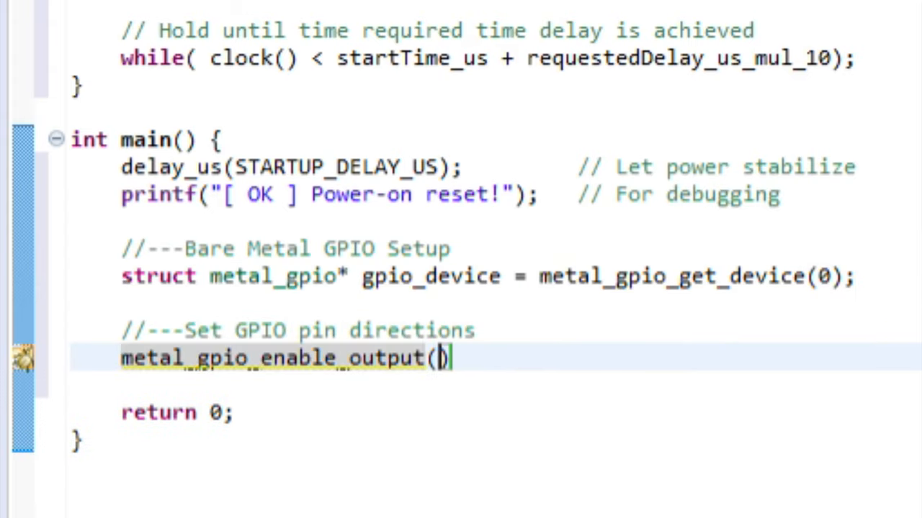
text(gpio_device, OUTPUT_DEV_15799_IO_0)
text(metal)
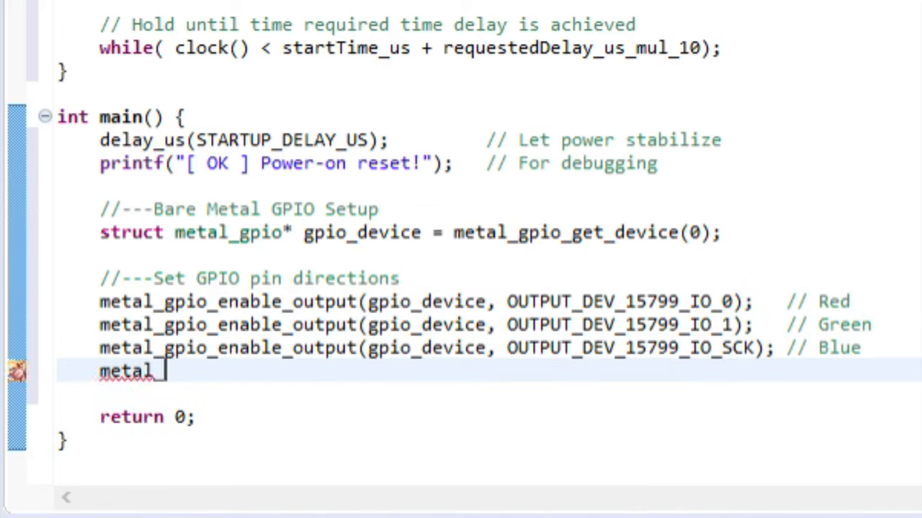
text(_gpio_enabl)
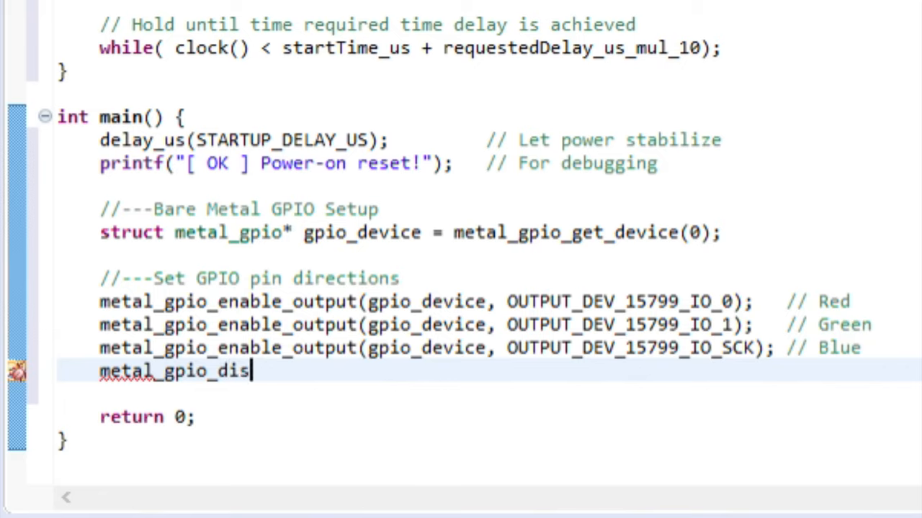
Call metal_gpio_disable_pinmux(gpio_device, OUTPUT_DEV_15799_IO_SCK) commented 'Disable SPI function'
text(able_pin)
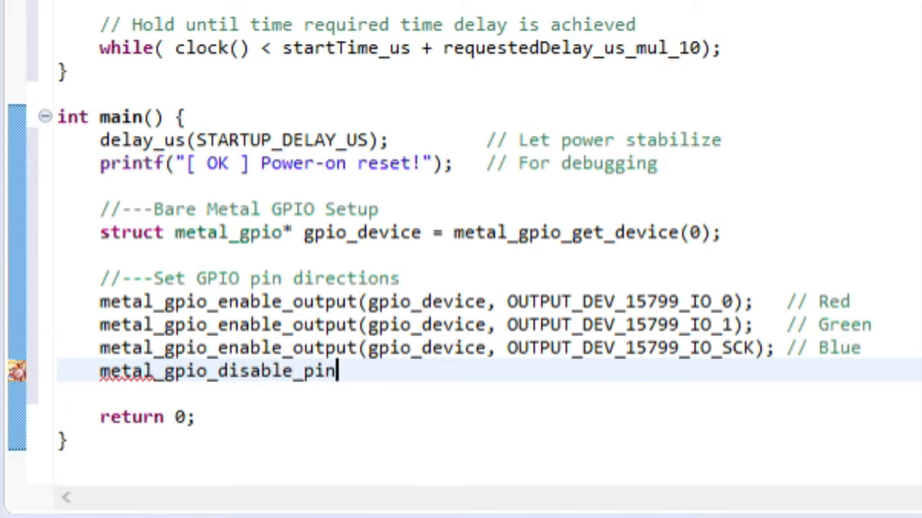
text(mux())
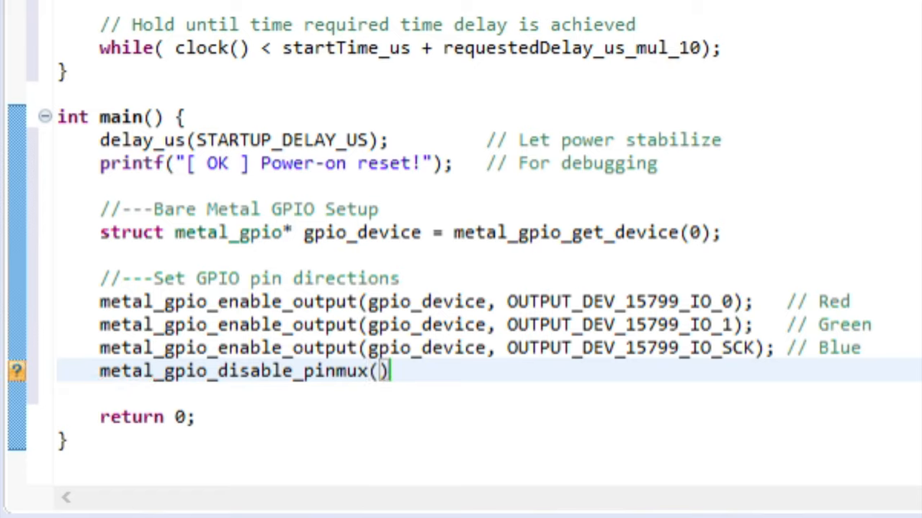
text(gpio_device,)
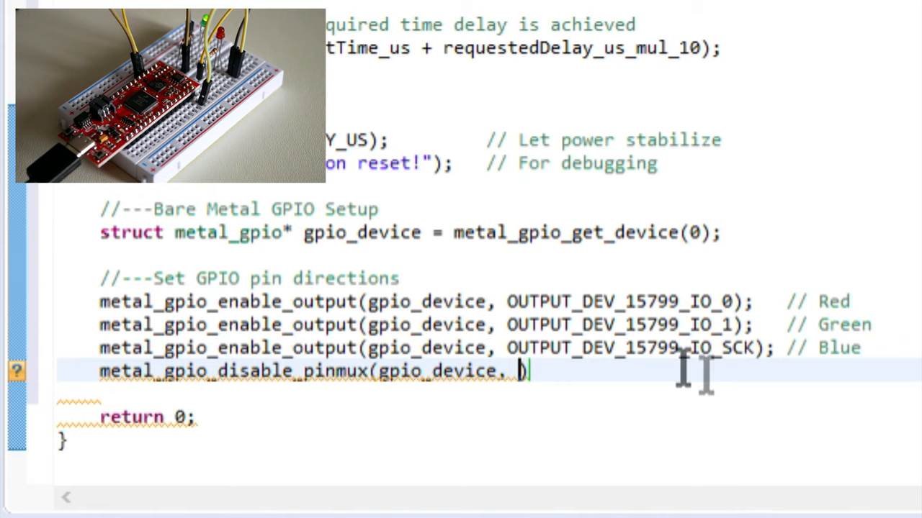
text())
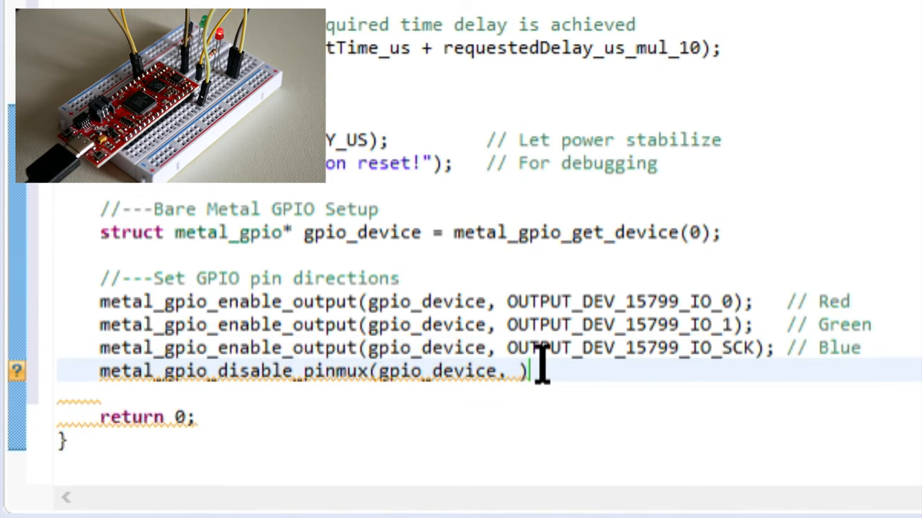
text(OUTPUT_DEV_15799_IO_SCK)
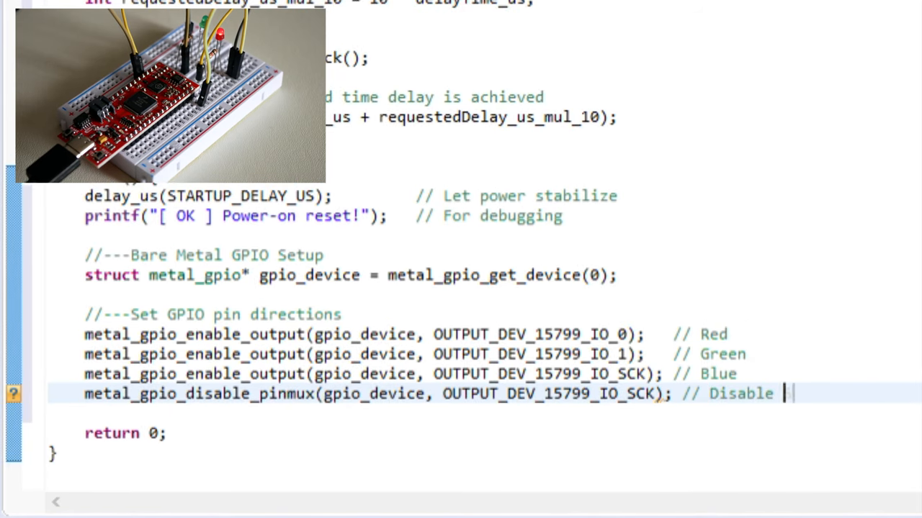
text(SPI function)
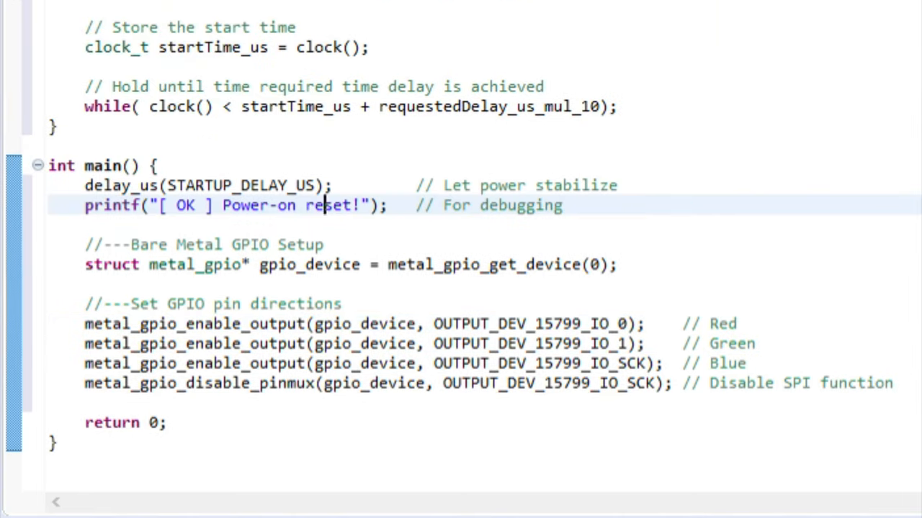
Add a '// Loop Red-> Green -> Blue' while(1) loop printing "[INFO] Cycle complete!\n" with a blank line above it
text(// Loop Red-> Green -> Blue)
text(printf("[INFO] )
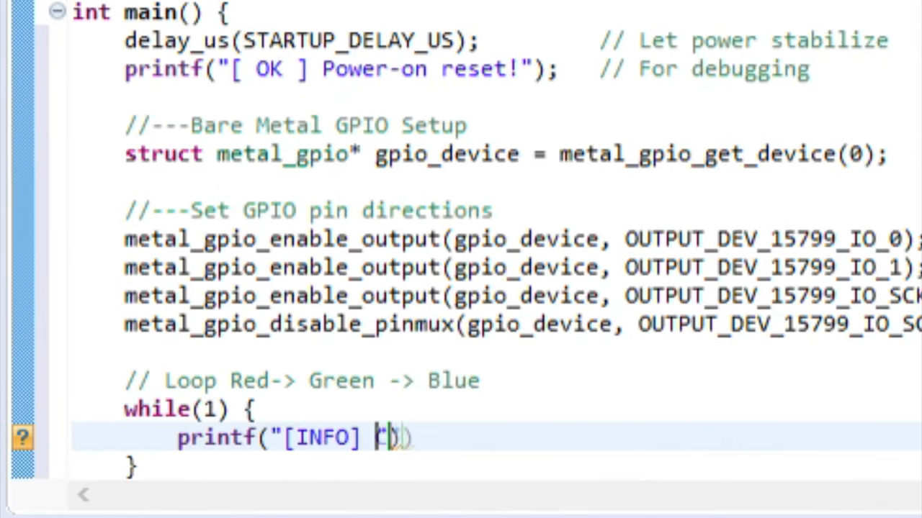
text(Cycle complete!\n)
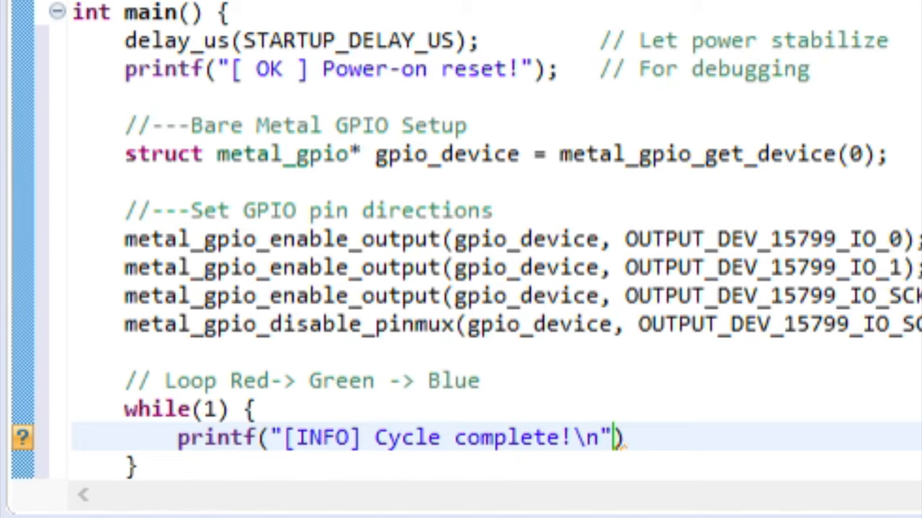
key(Enter)
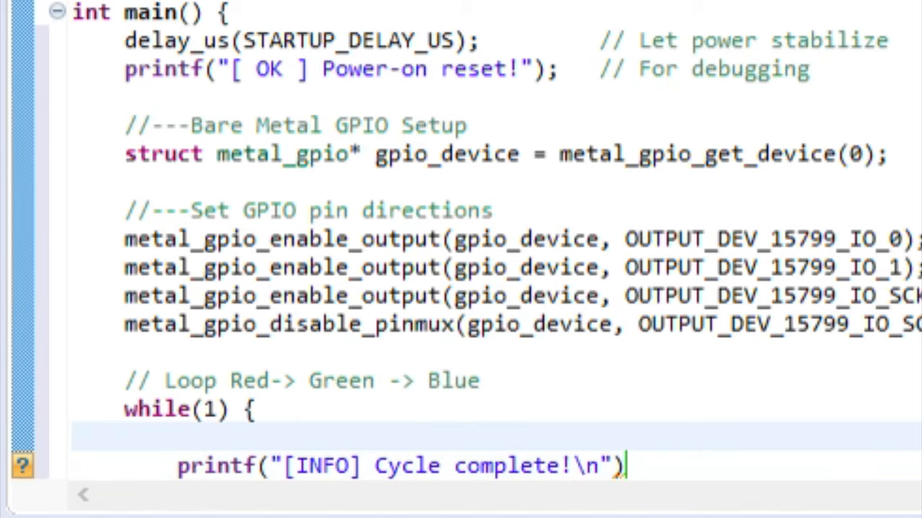
scroll(down, 3)
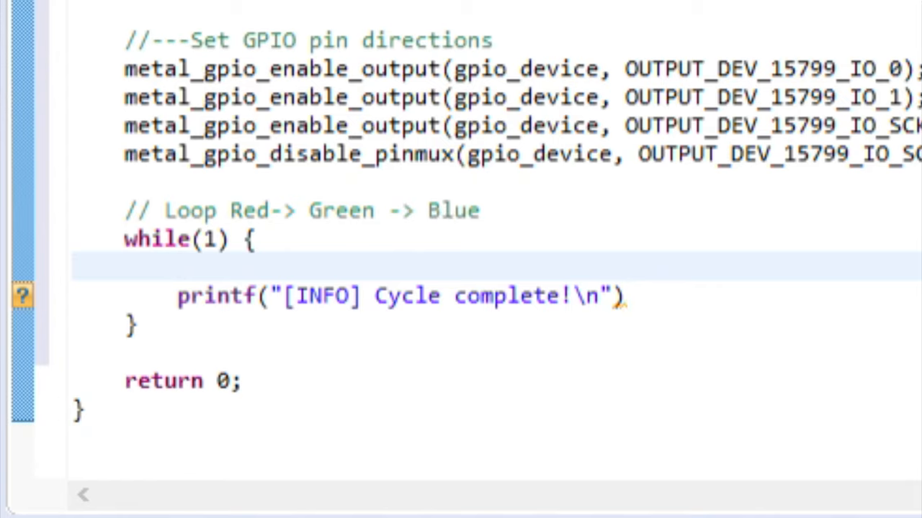
Turn the red LED on with metal_gpio_set_pin(gpio_device, OUTPUT_DEV_15799_IO_0) followed by delay_us(DWELL_TIME_US)
text(metal_gpio_)
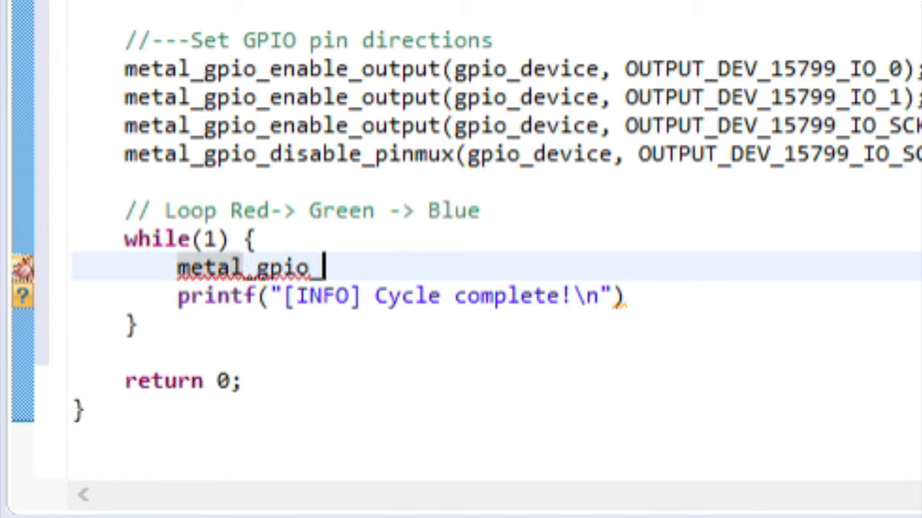
text(set_pin(gpio_device))
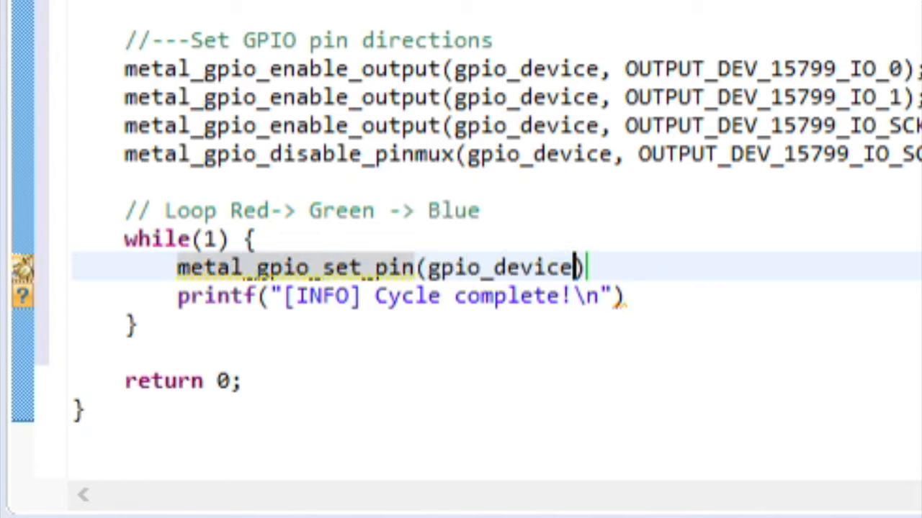
text(, OUTPUT_DEV_15799_IO_0))
text(delay)
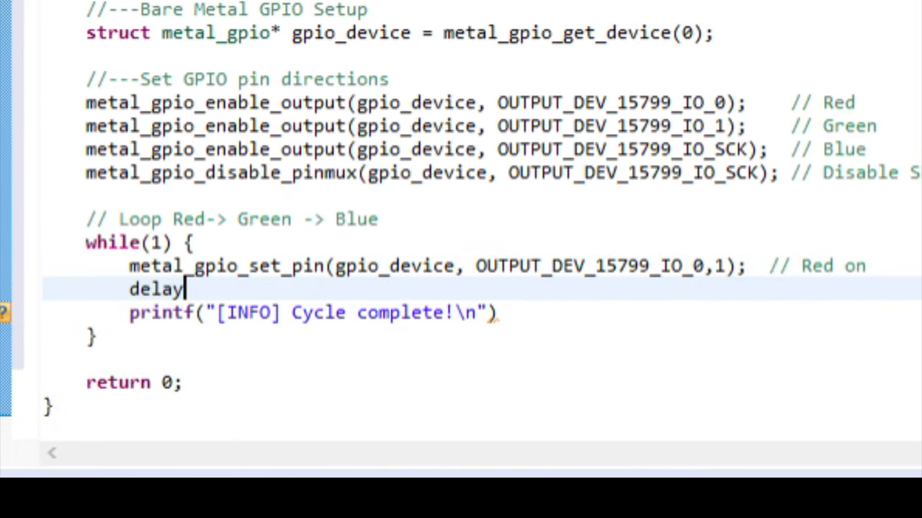
text(_us(DWELL_TIME_US);)
text(delay_us(D)
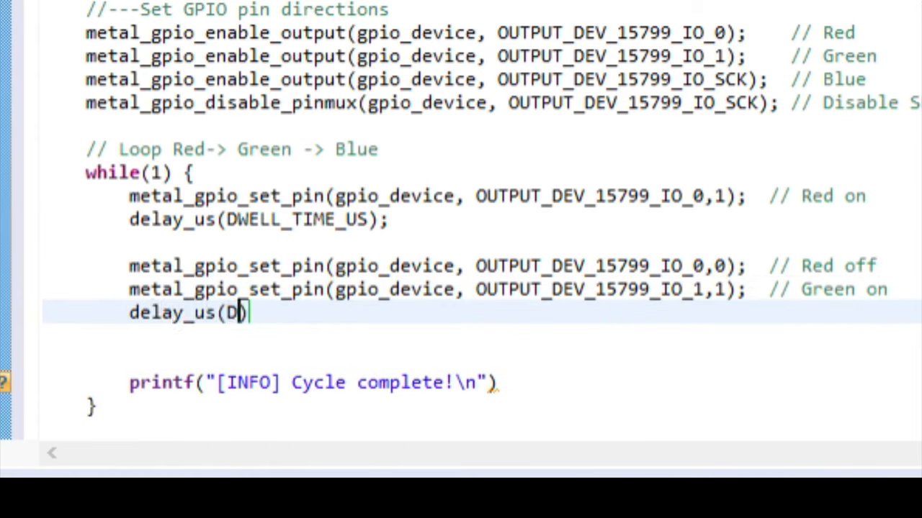
text(WELL_TIME_US);)
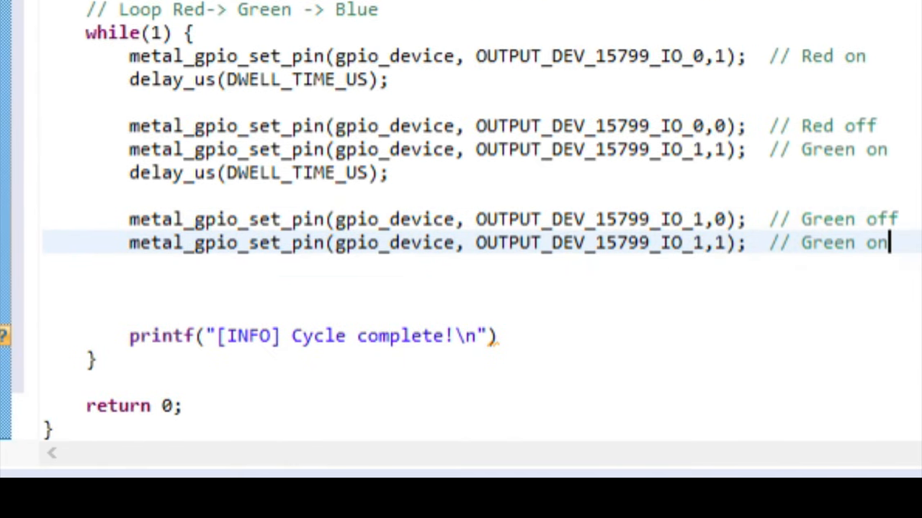
Add the remaining set_pin calls switching red off, green and blue on and off in turn, each with a dwell delay
text(SCK)
text(delay_us(DWELL_TIME_US);)
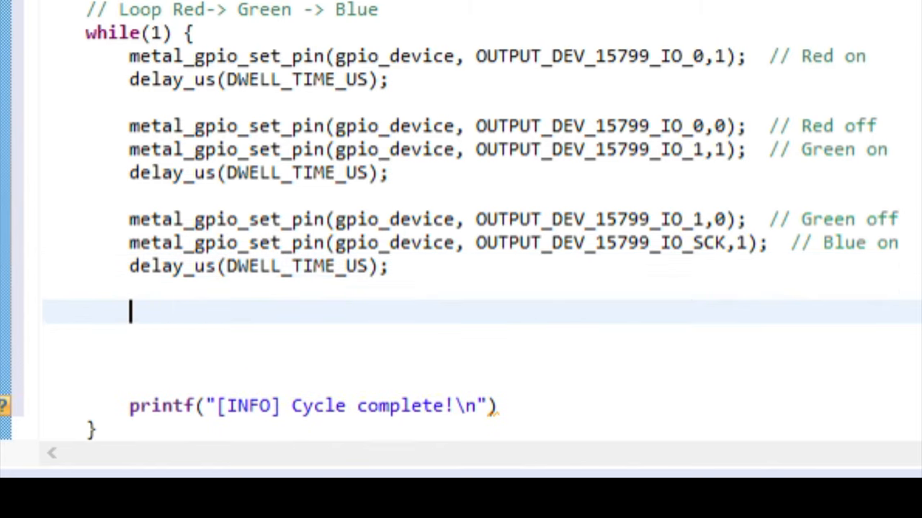
text(metal_gpio_set_pin(gpio_device, OUTPUT_DEV_15799_IO_SCK,0);  // Blue on)
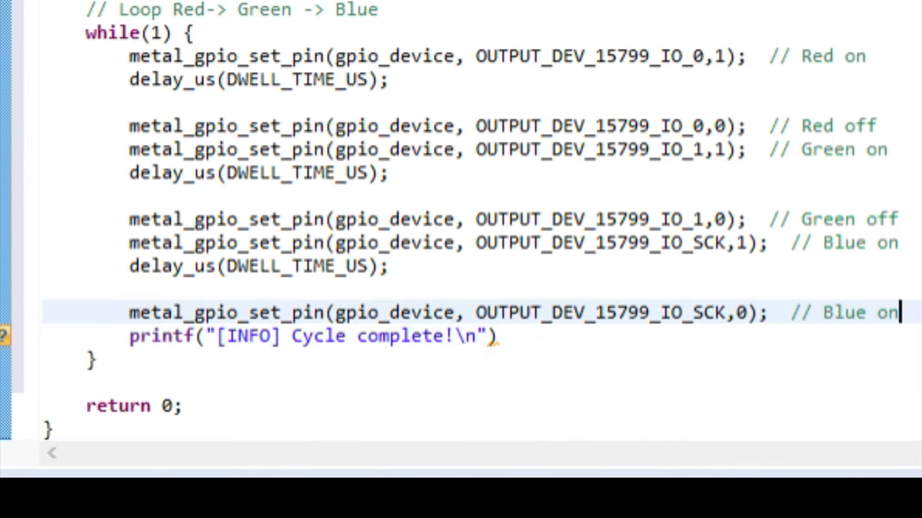
text(ff)
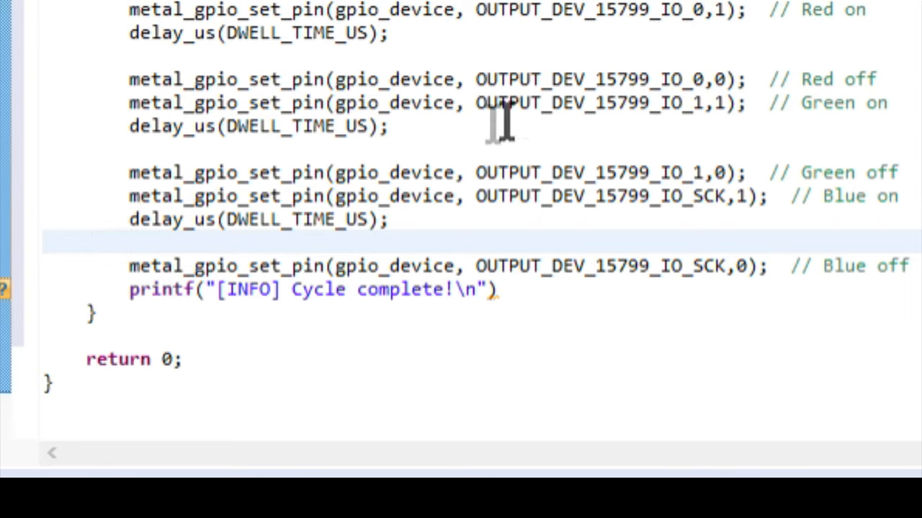
mouse_move(616, 317)
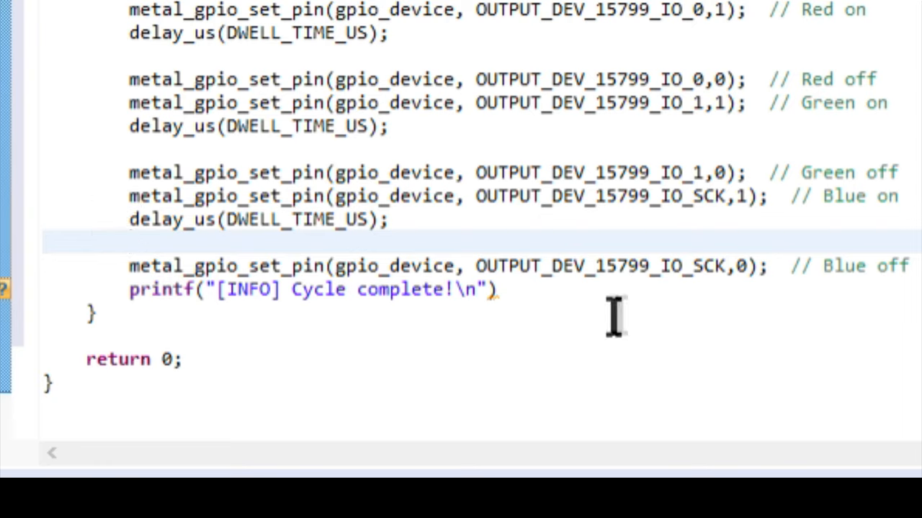
click(129, 242)
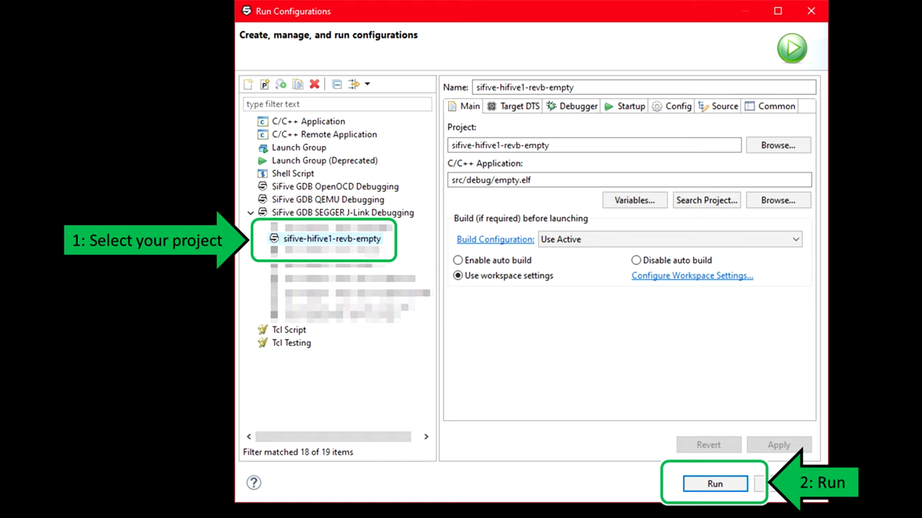
Launch the sifive-hifive1-revb-empty J-Link run configuration to upload the program to the board
click(714, 484)
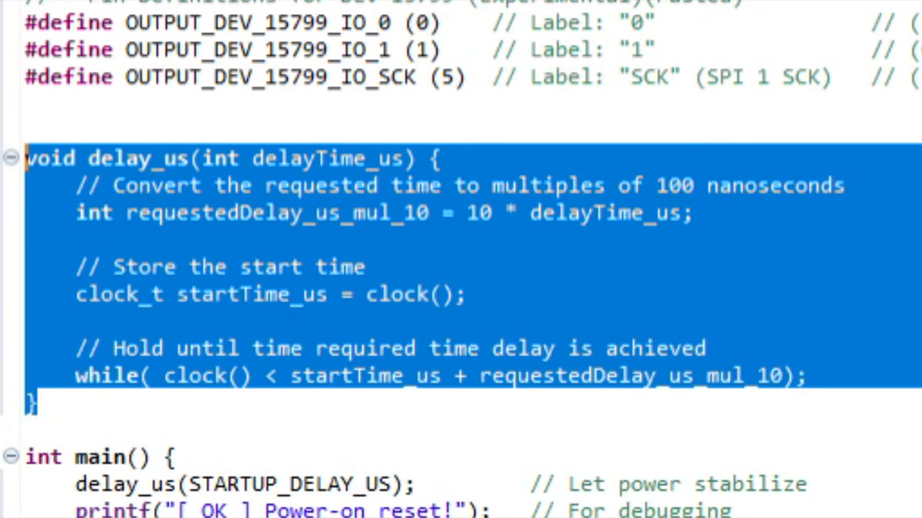
mouse_move(214, 363)
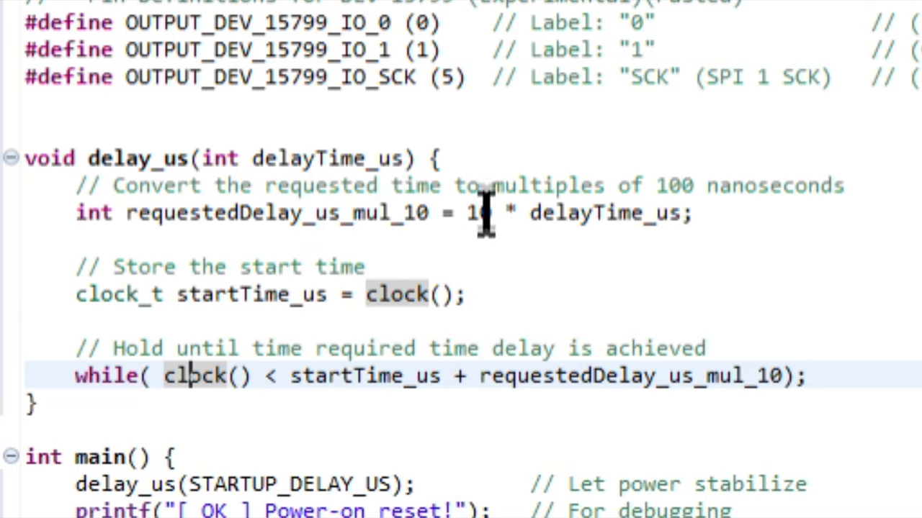
Append (approx) to the STARTUP_DELAY_US 1-second startup delay comment
scroll(up, 3)
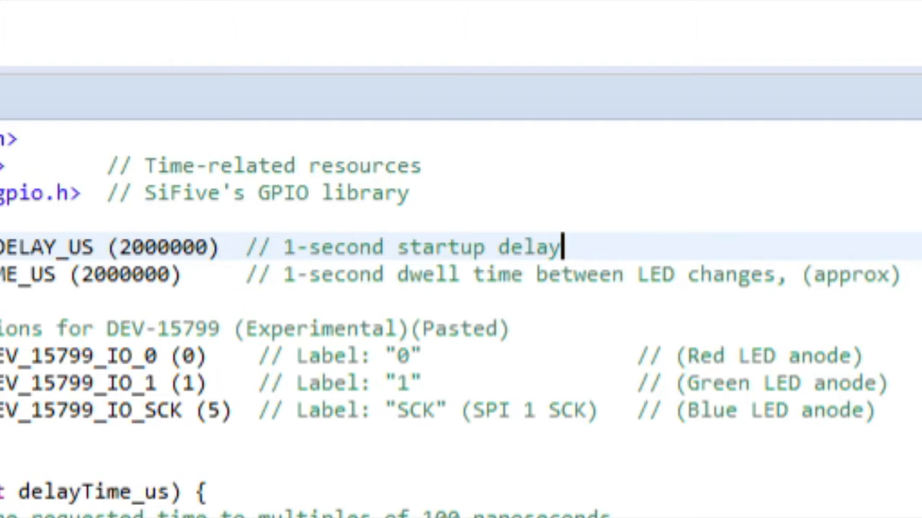
text((approx))
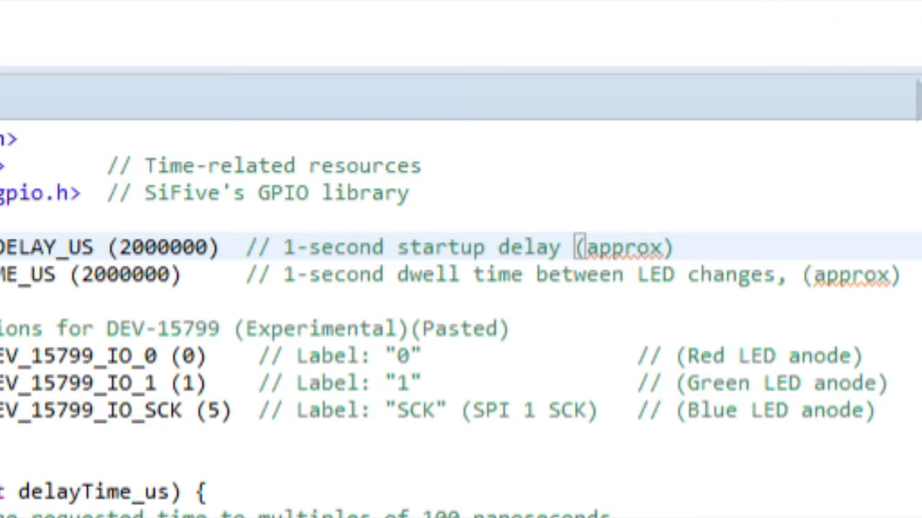
mouse_move(771, 260)
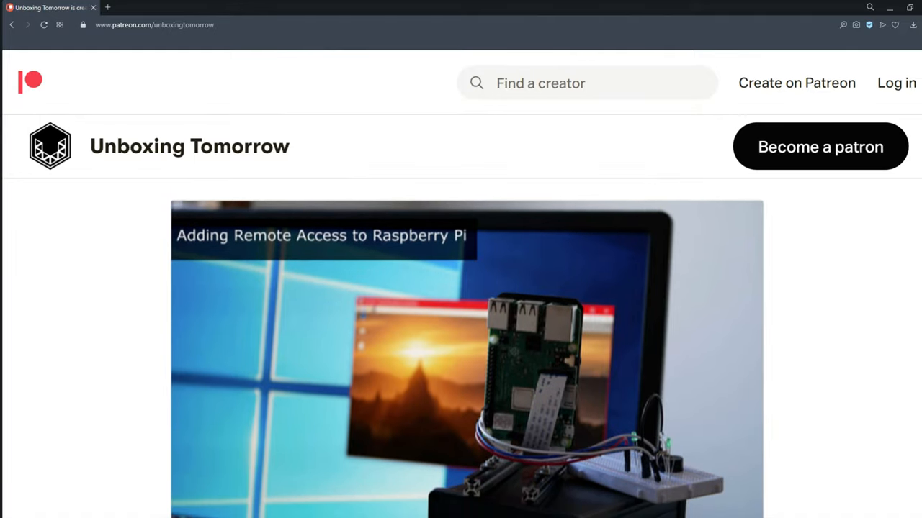
Scroll down the Unboxing Tomorrow page to the 'New Tutorial: Adding Remote Access' post
scroll(down, 3)
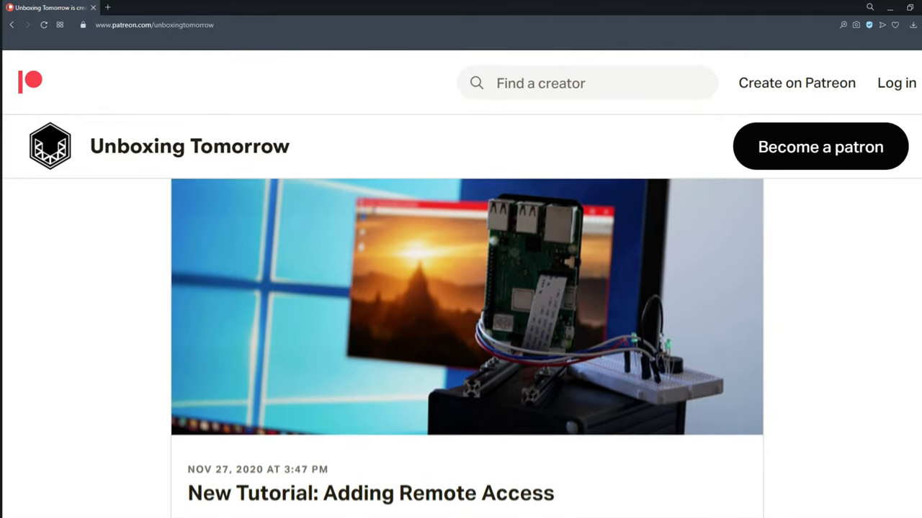